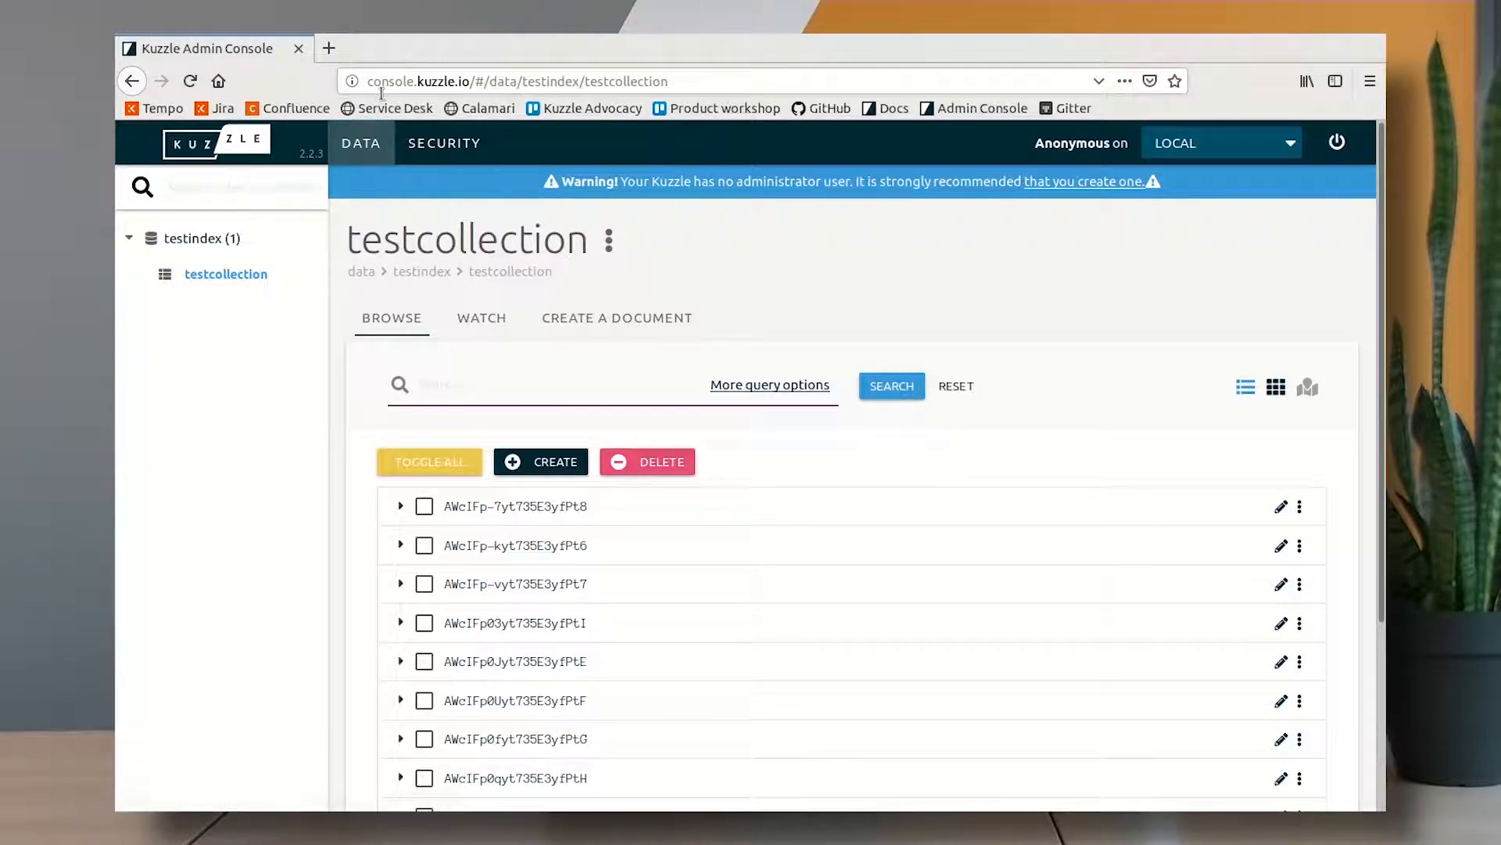
# Expand the first testcollection documents to show their firstName, lastName and job fields
pyautogui.click(613, 384)
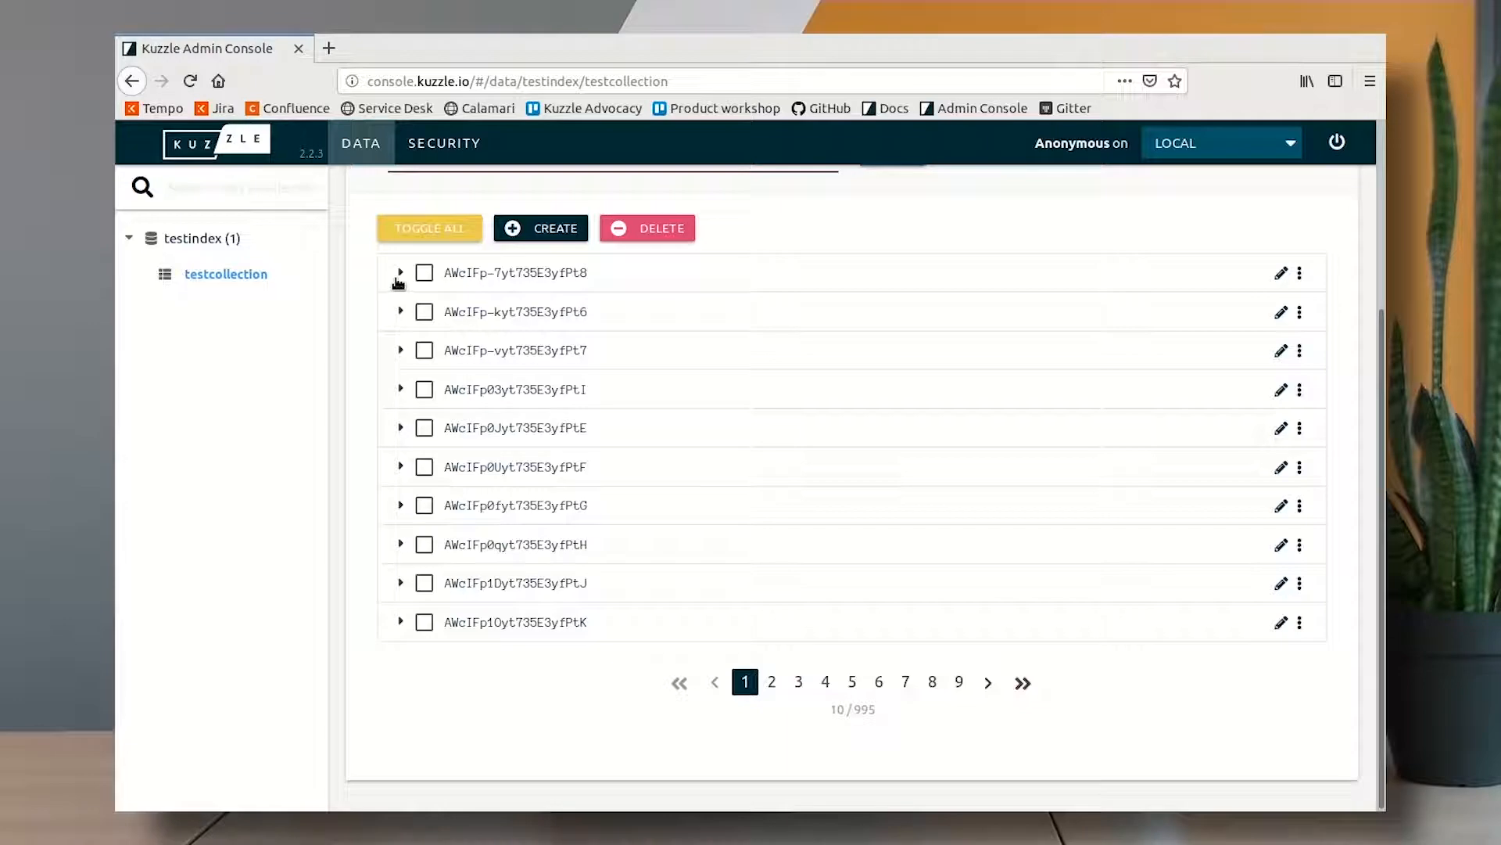
pyautogui.click(401, 272)
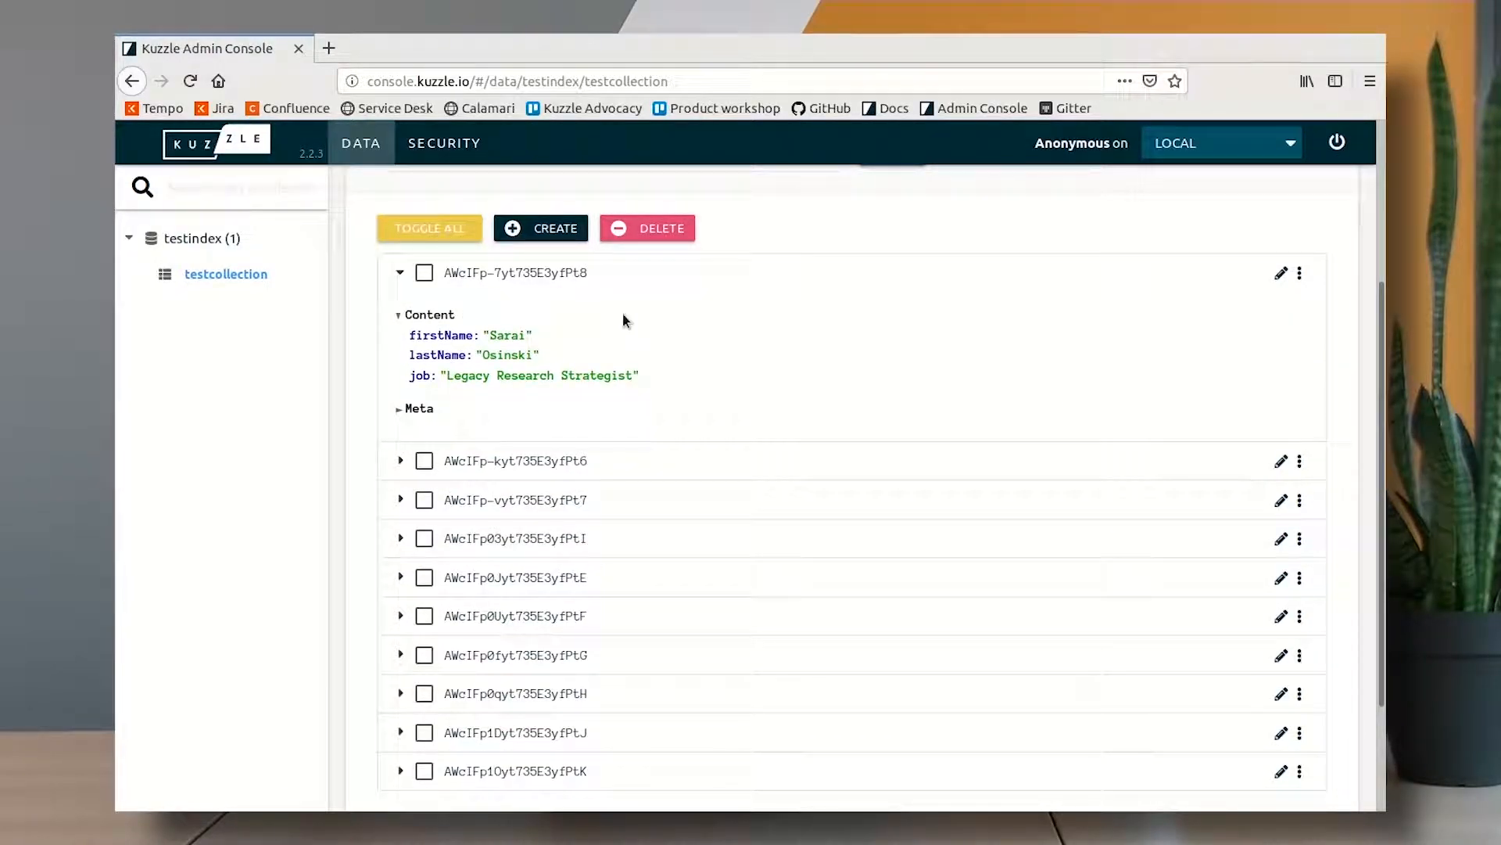
pyautogui.click(400, 460)
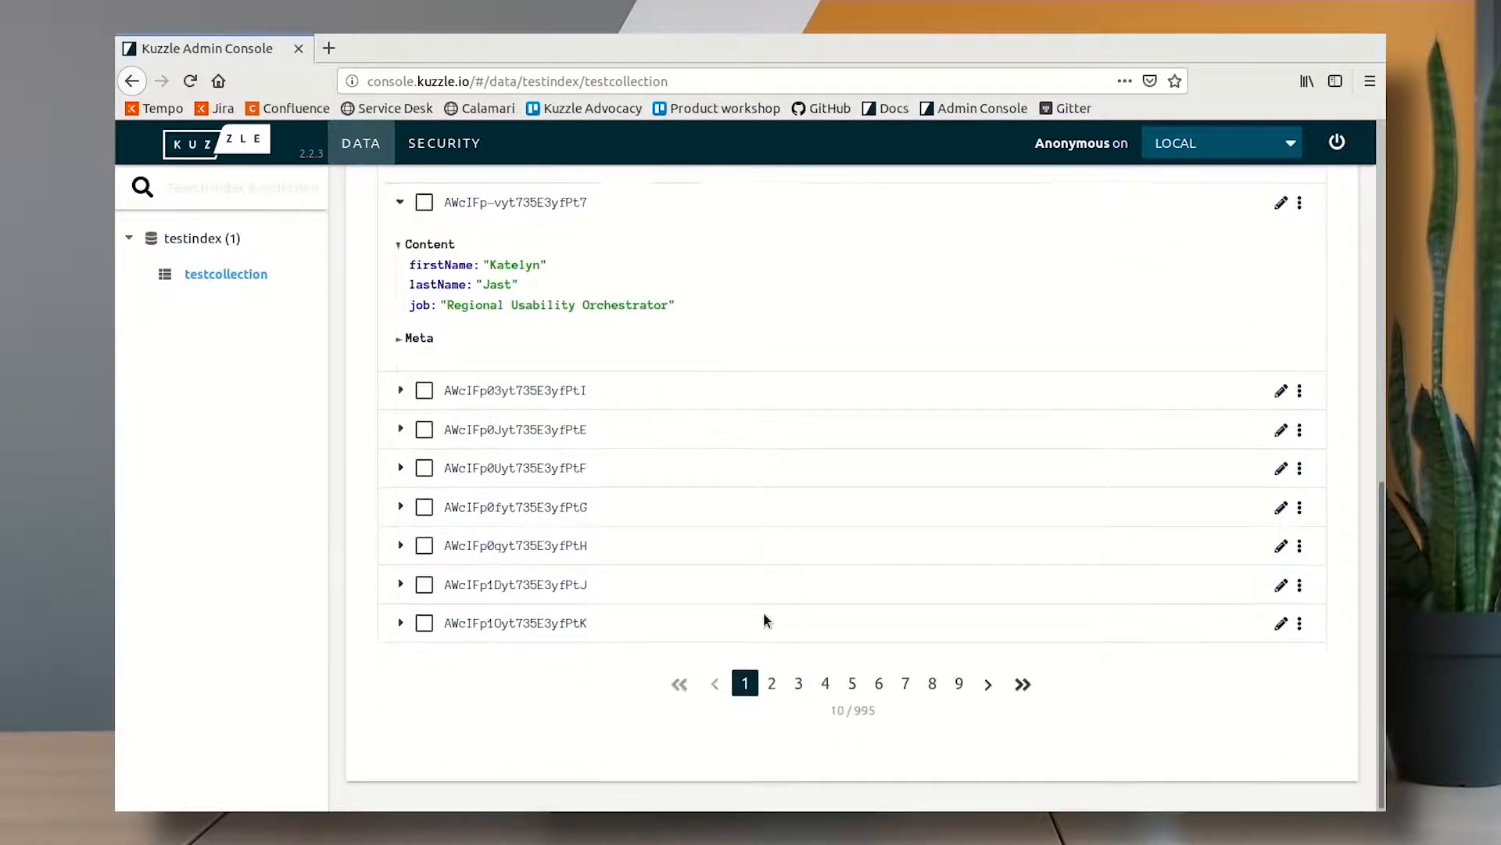
pyautogui.scroll(3)
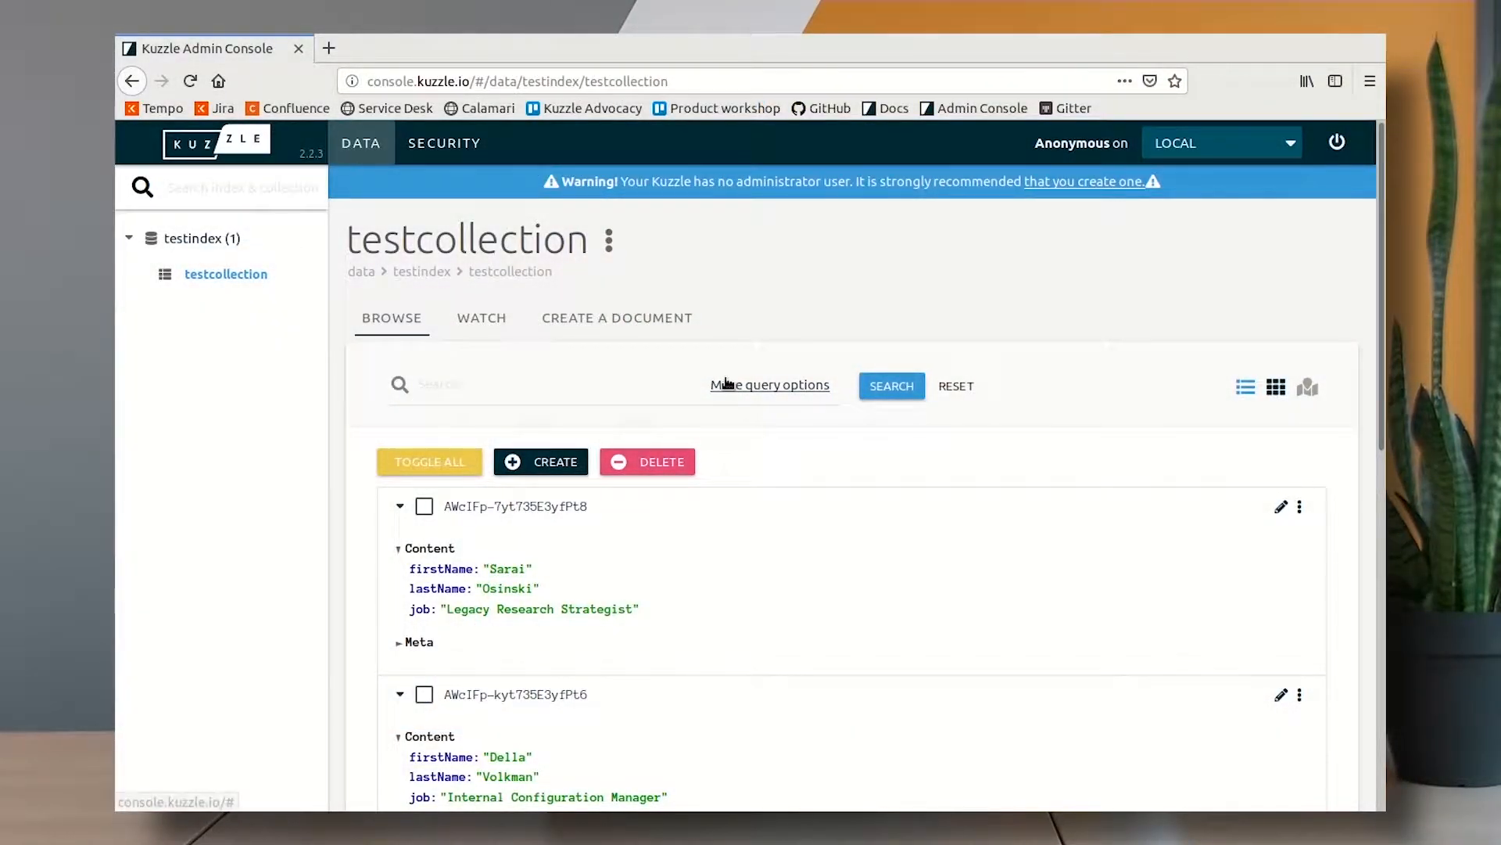
# Run an advanced query matching attribute job to Chief
pyautogui.click(769, 385)
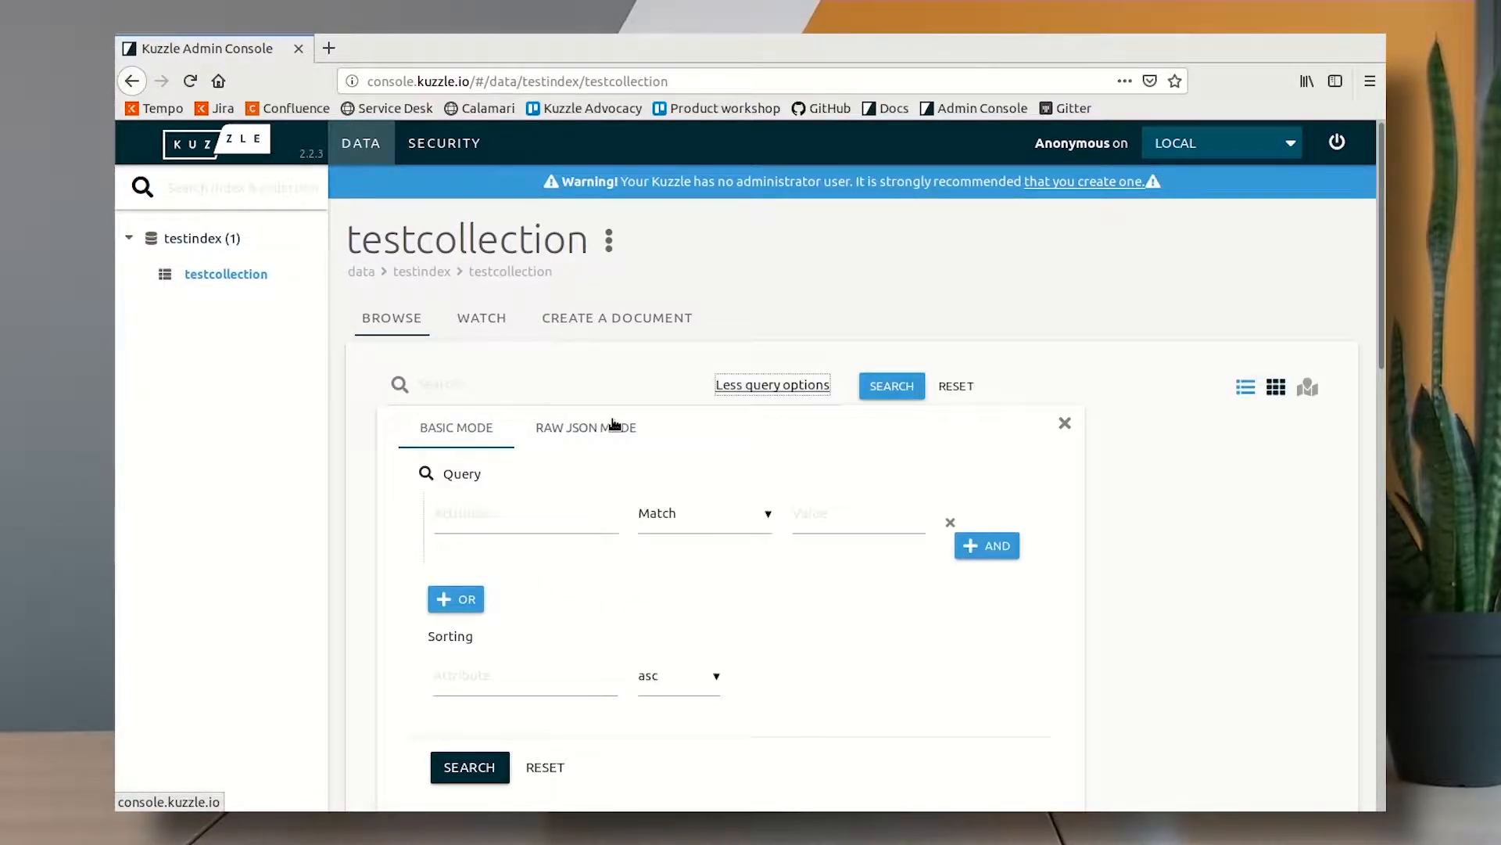
pyautogui.click(526, 513)
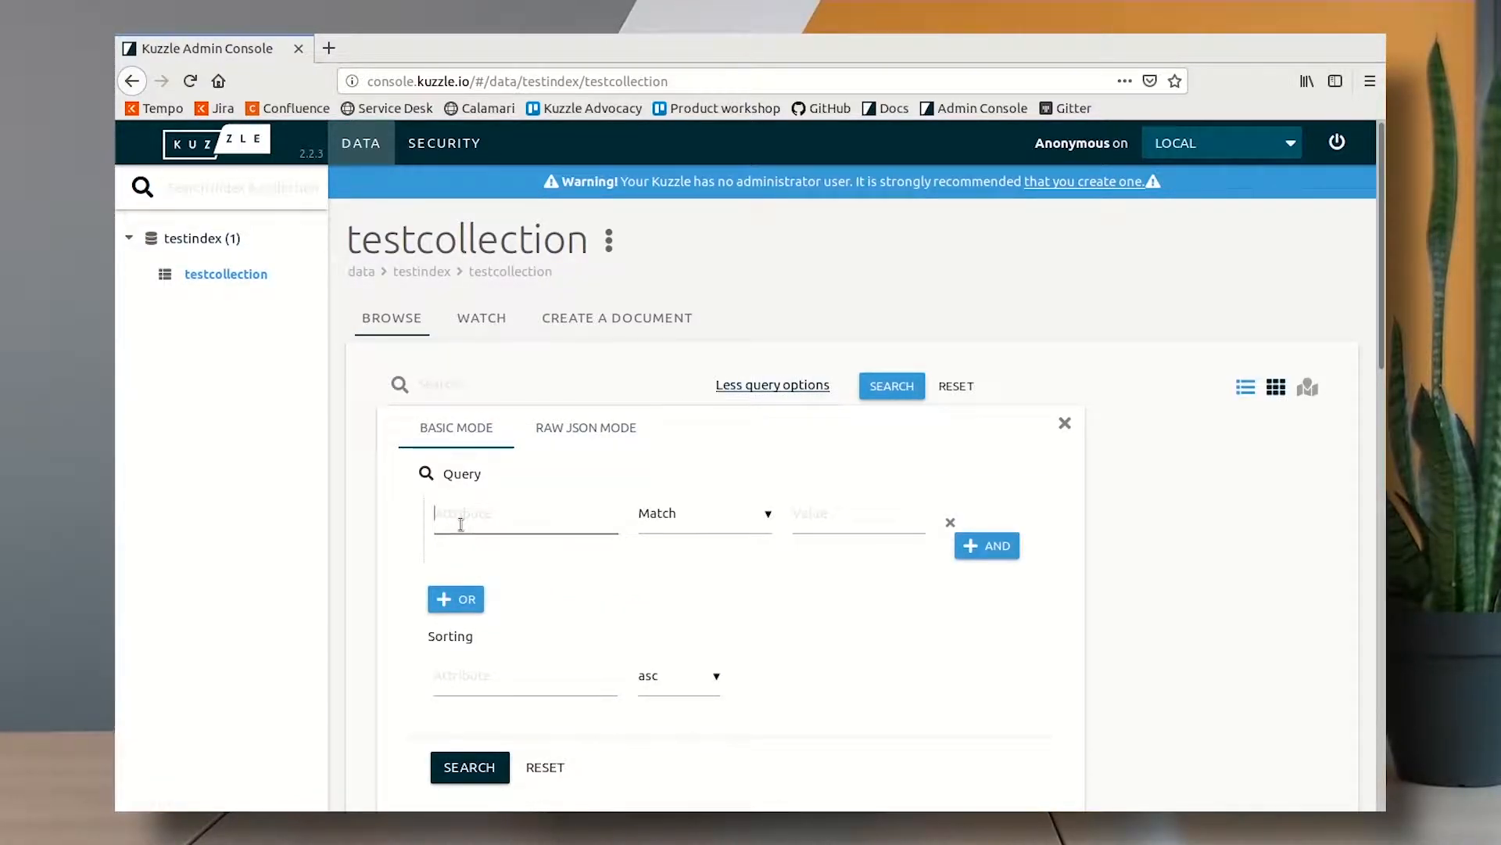
pyautogui.write('job')
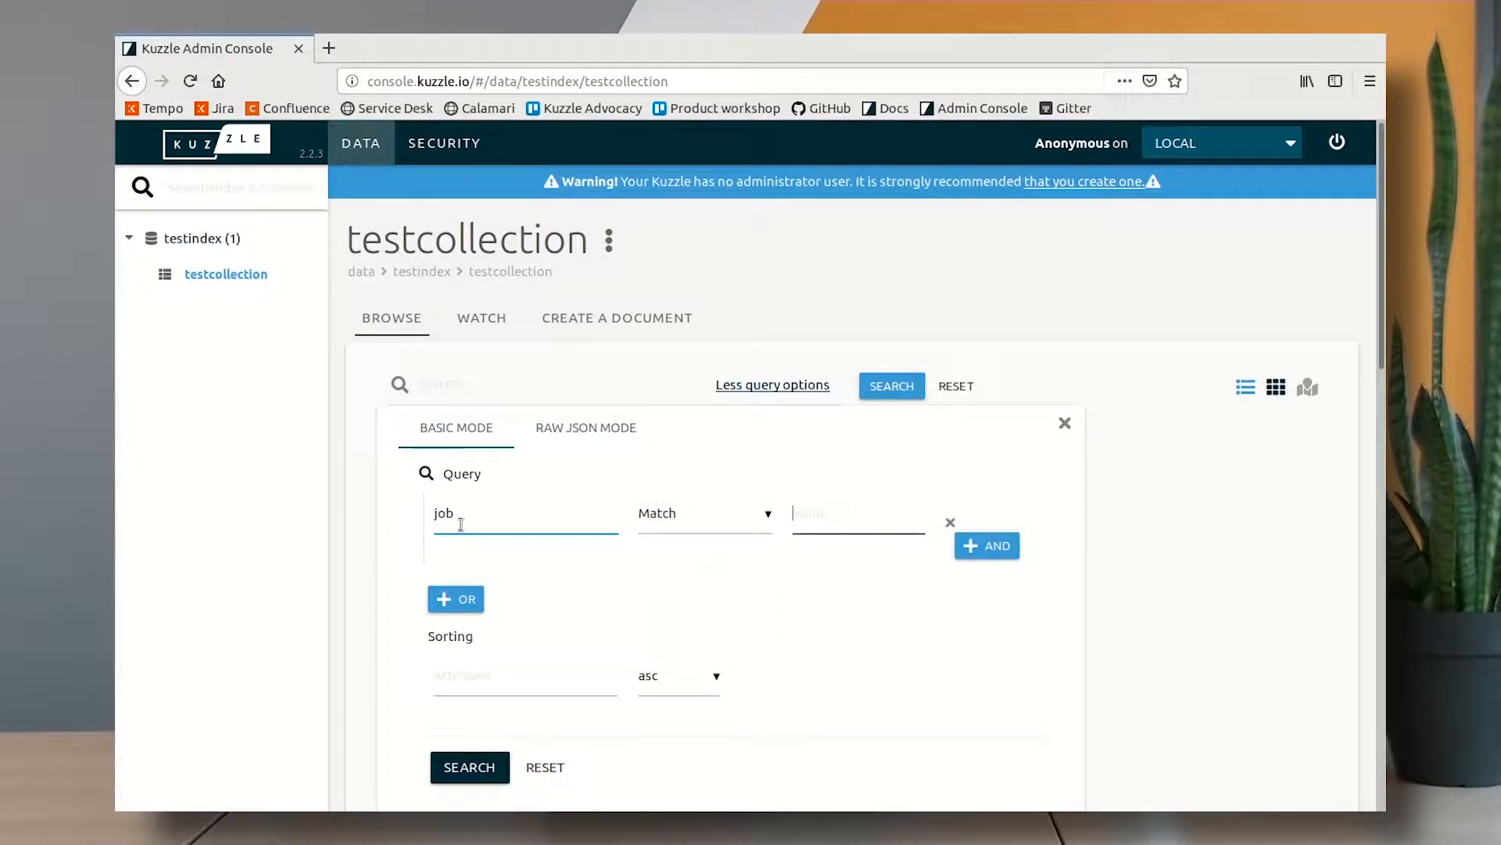
pyautogui.write('Chief')
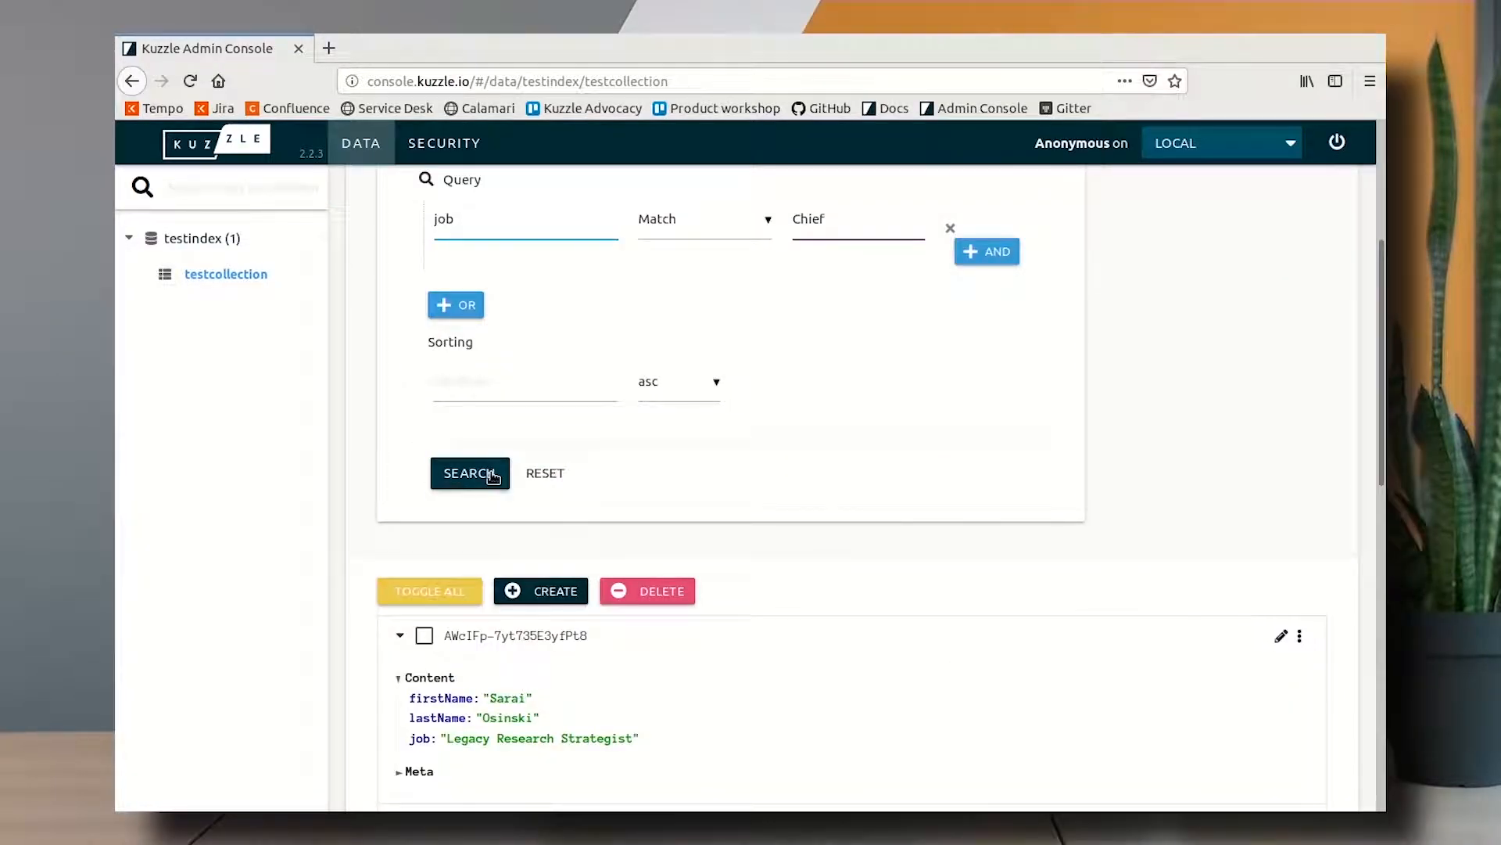
pyautogui.click(468, 473)
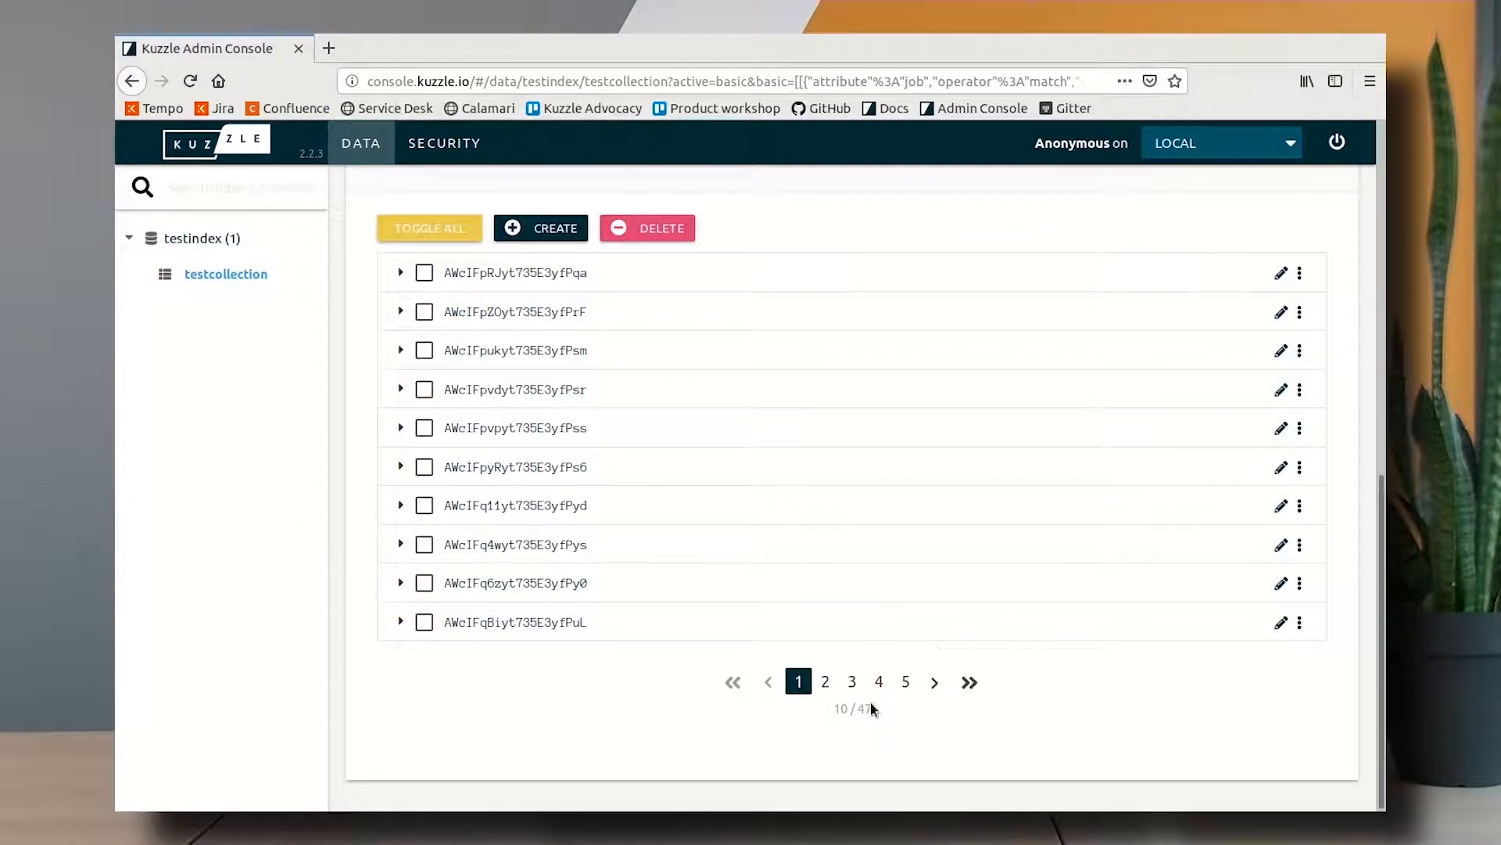
# Check the 47-result total and expand the first matching document
pyautogui.doubleClick(865, 709)
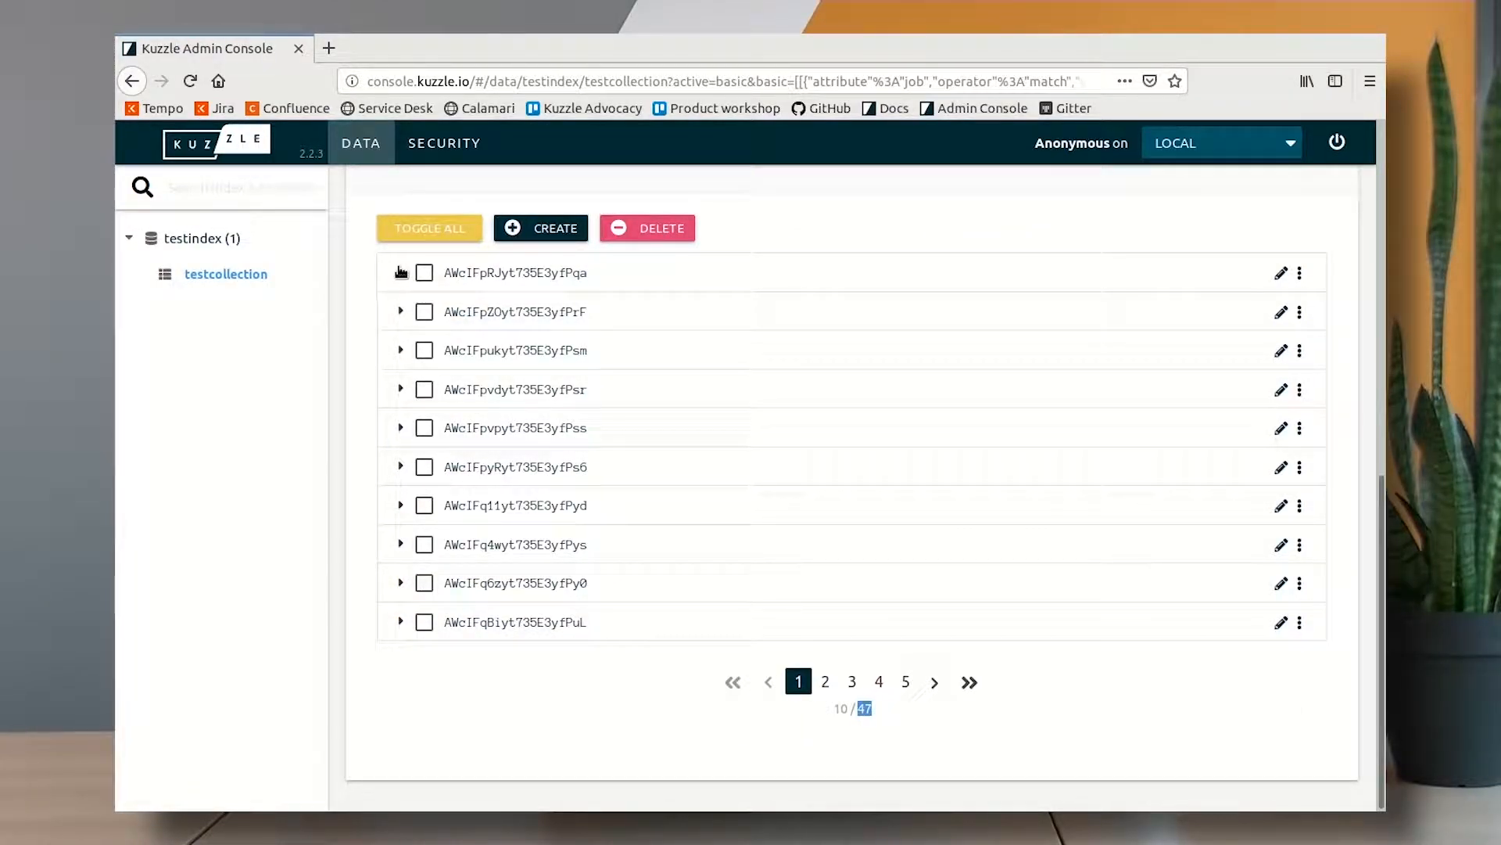
pyautogui.click(402, 272)
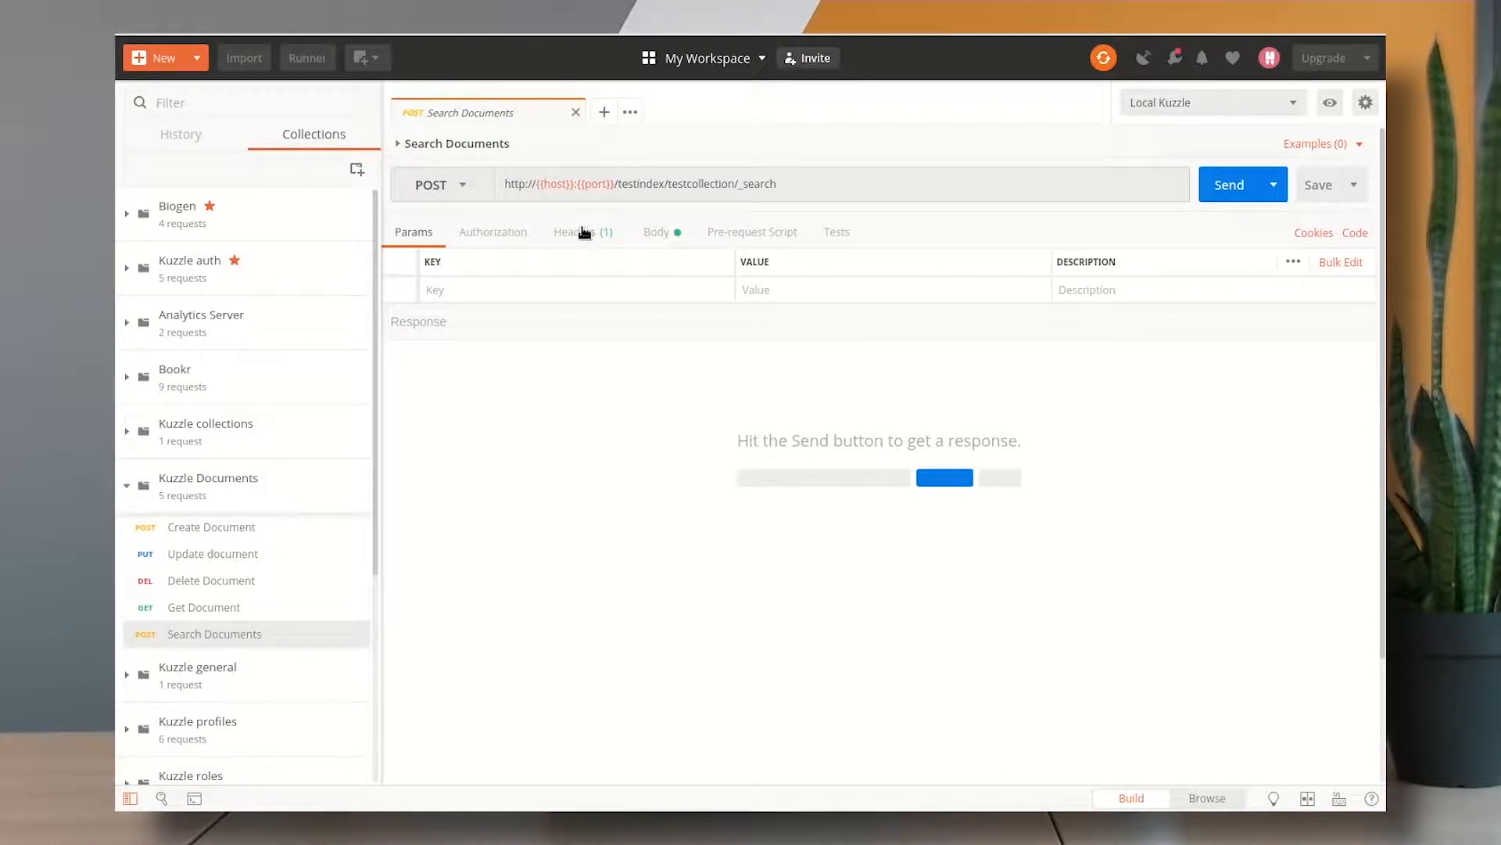
# Review the Search Documents request's headers and its match_phrase_prefix Chief JSON body
pyautogui.click(576, 231)
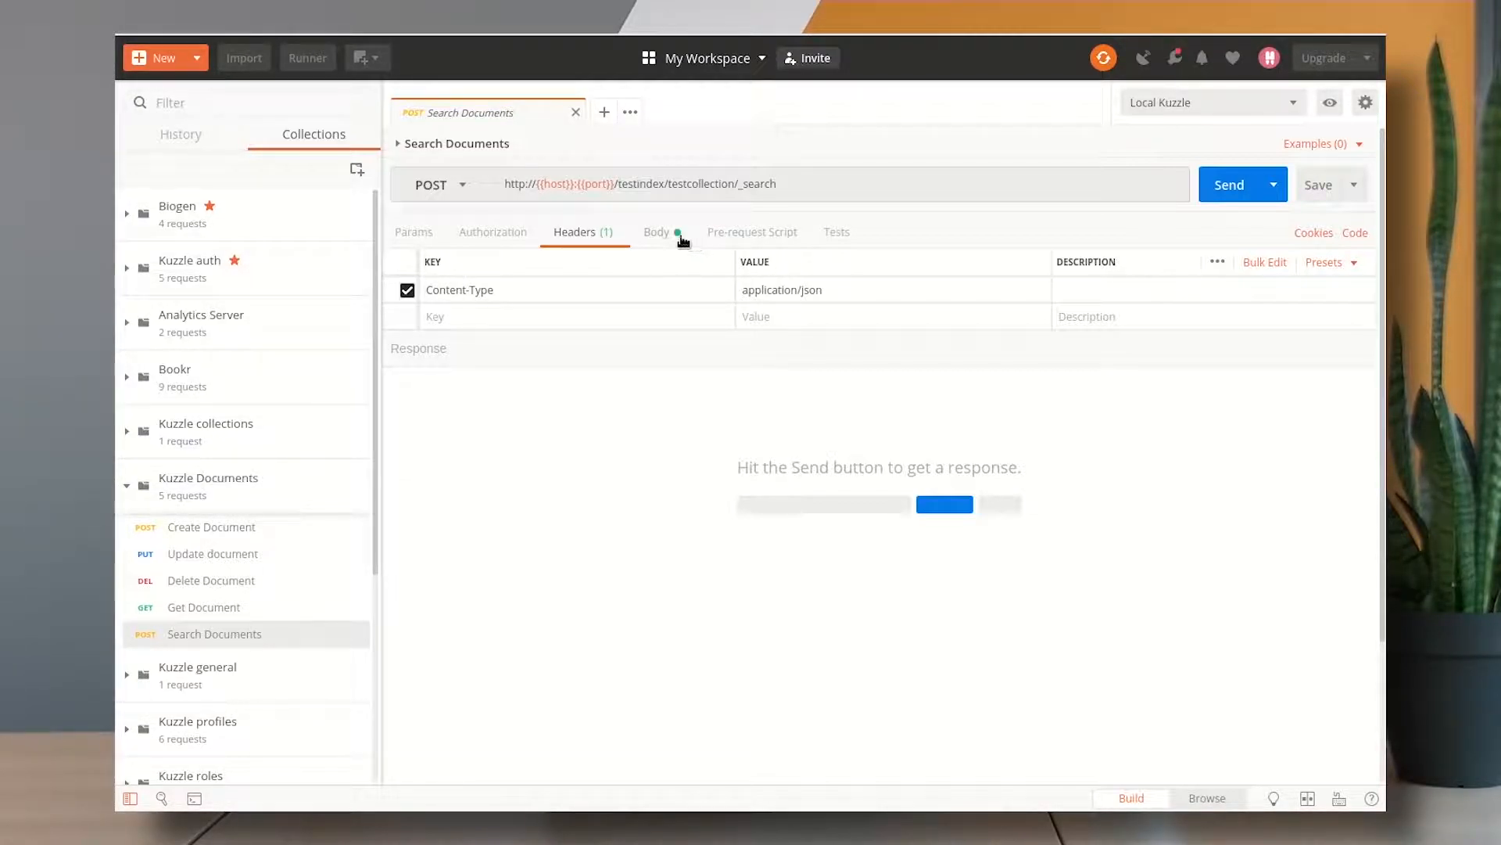
pyautogui.click(657, 231)
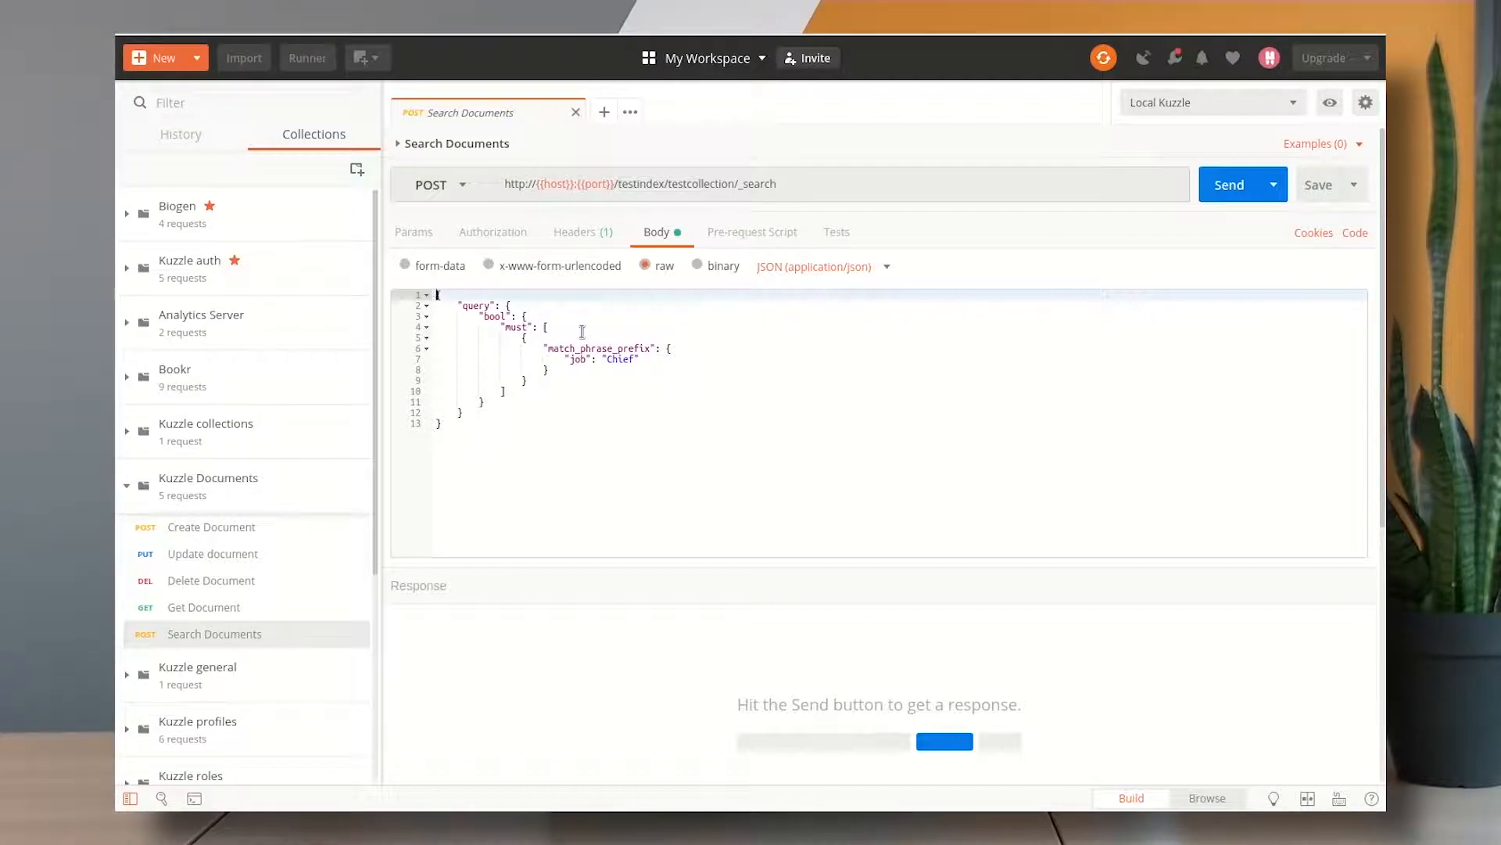
pyautogui.moveTo(559, 337)
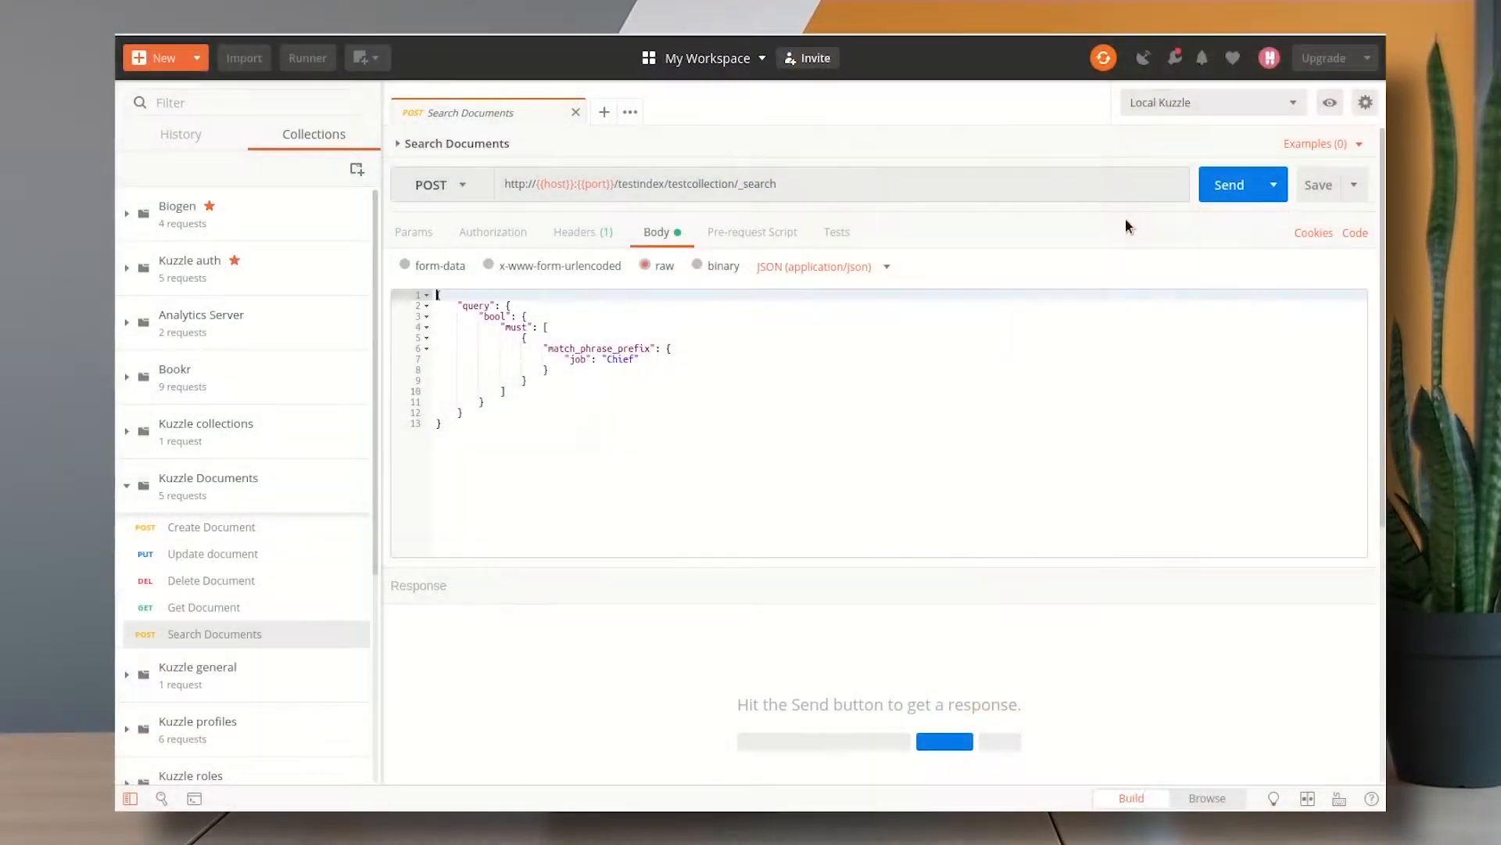
# Send the search and read the 200 OK hits such as Chief Brand Engineer and Chief Communications Manager
pyautogui.click(1229, 185)
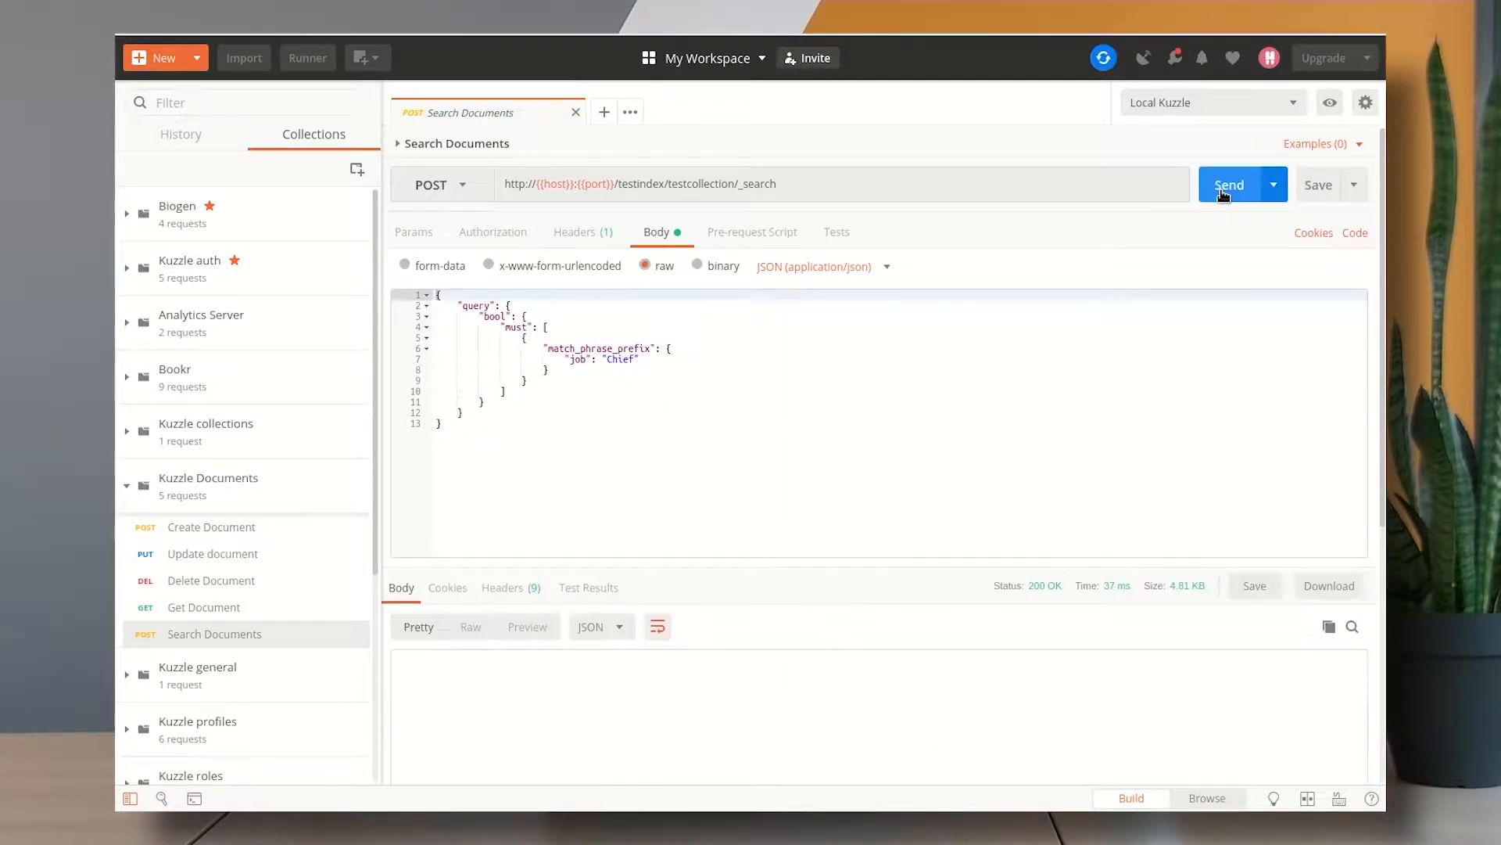
pyautogui.click(1229, 184)
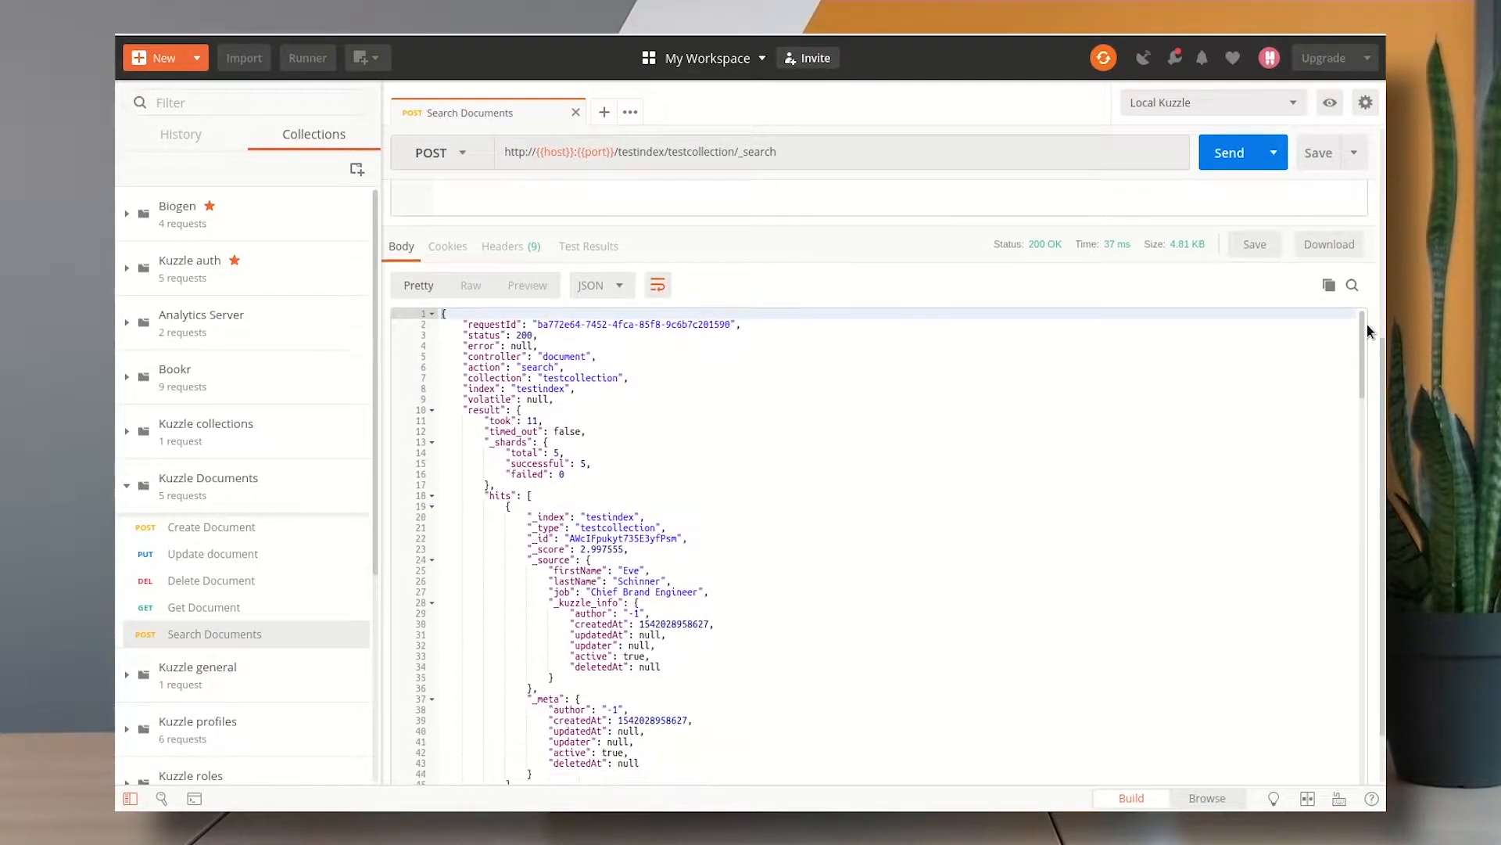
pyautogui.scroll(-3)
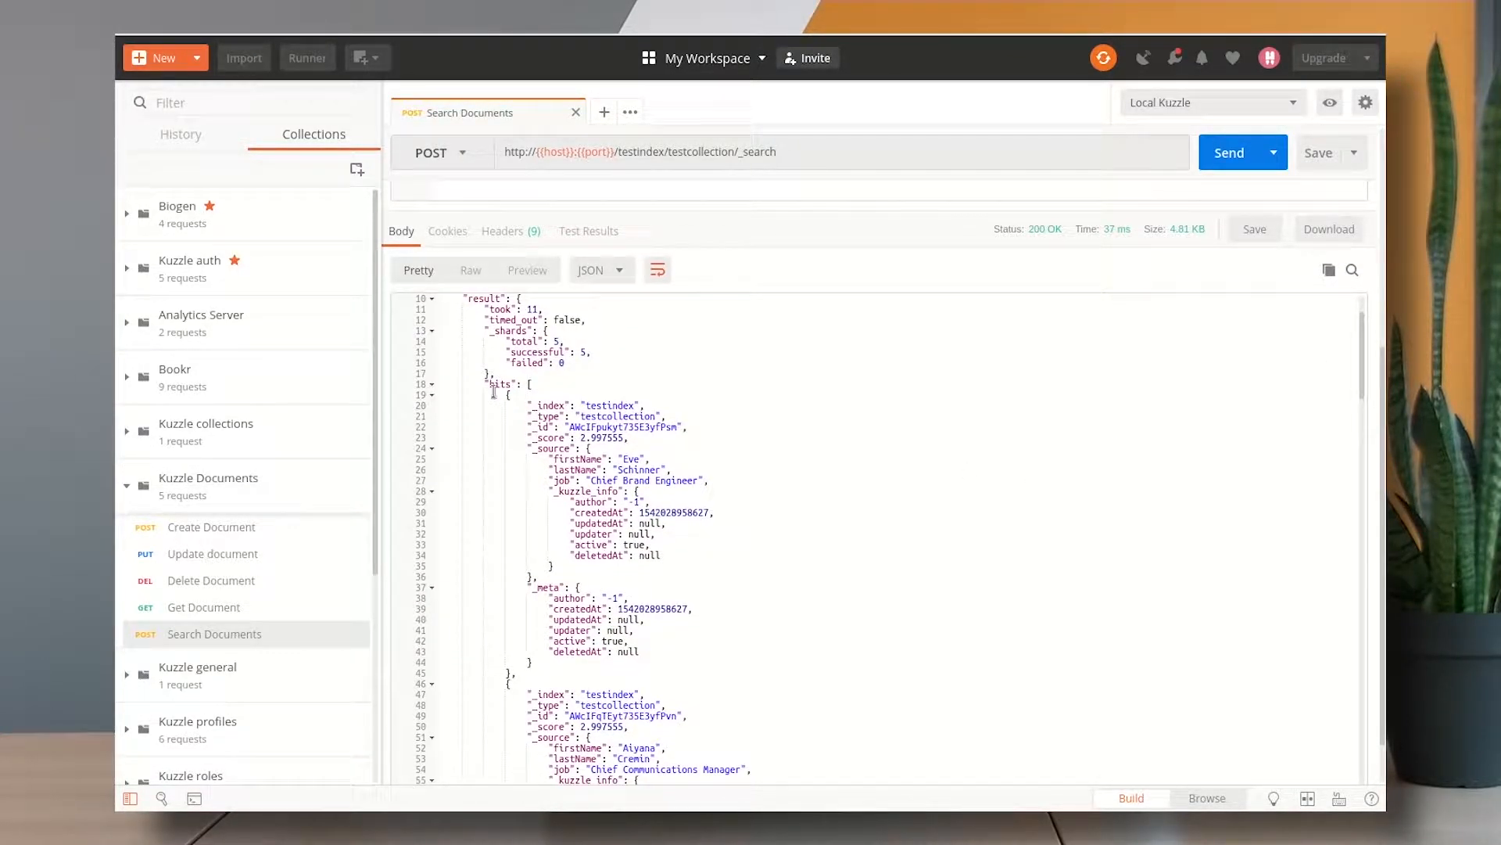
pyautogui.doubleClick(497, 385)
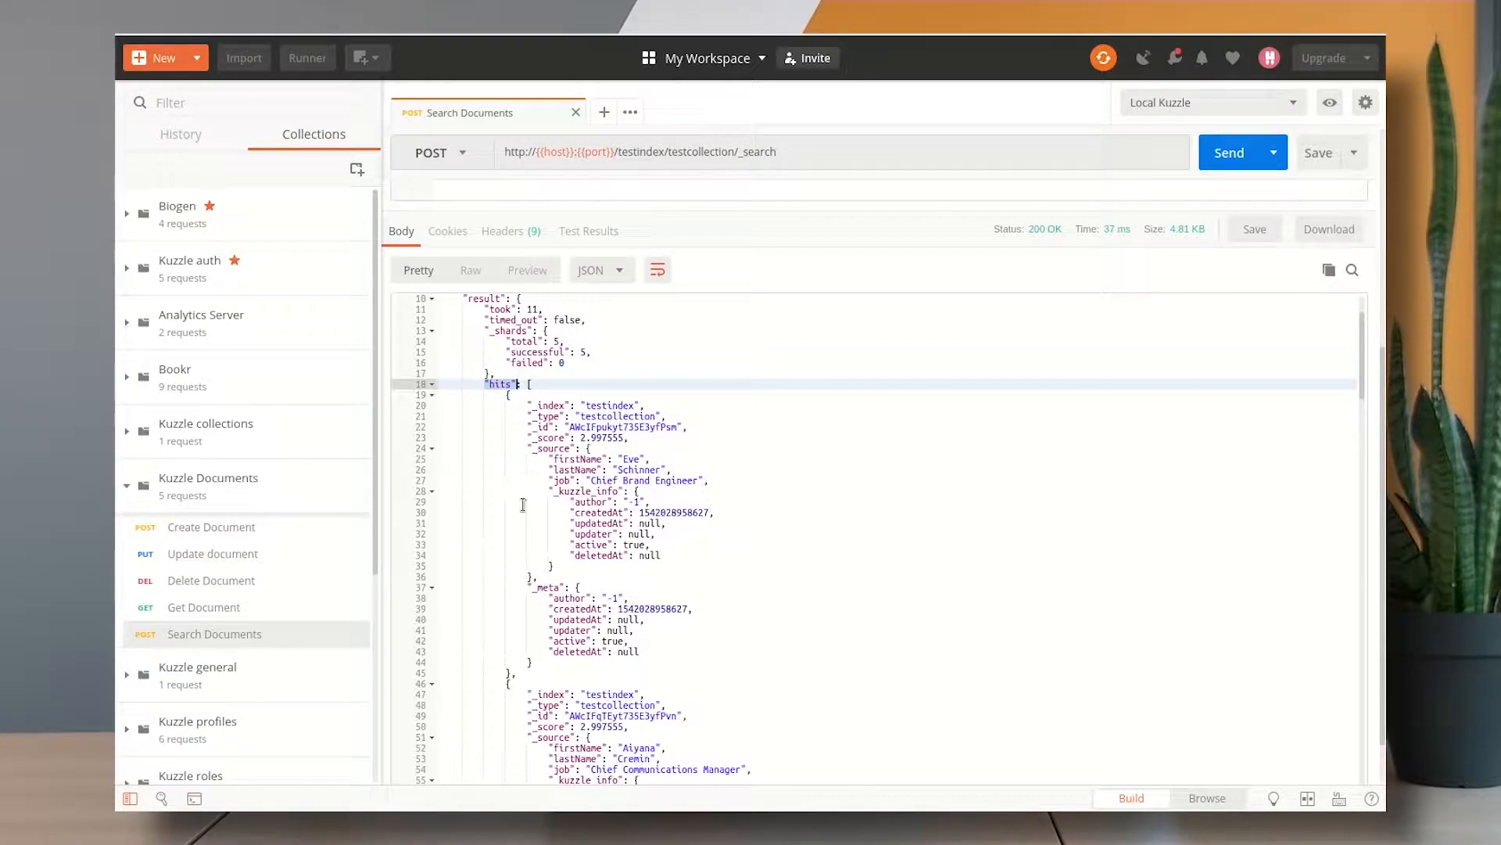
pyautogui.click(574, 459)
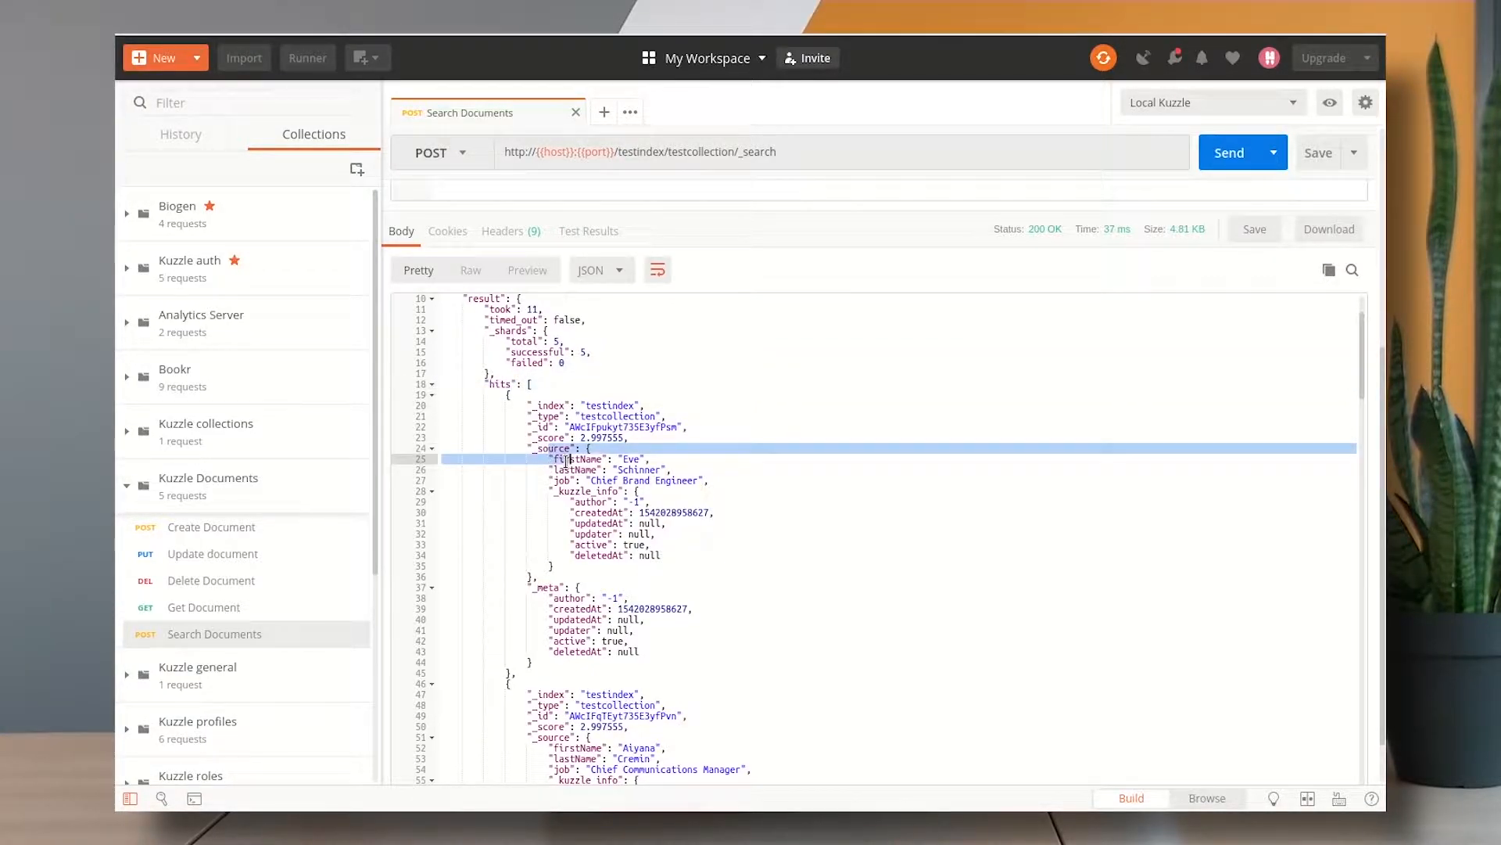
pyautogui.moveTo(569, 458); pyautogui.dragTo(709, 480)
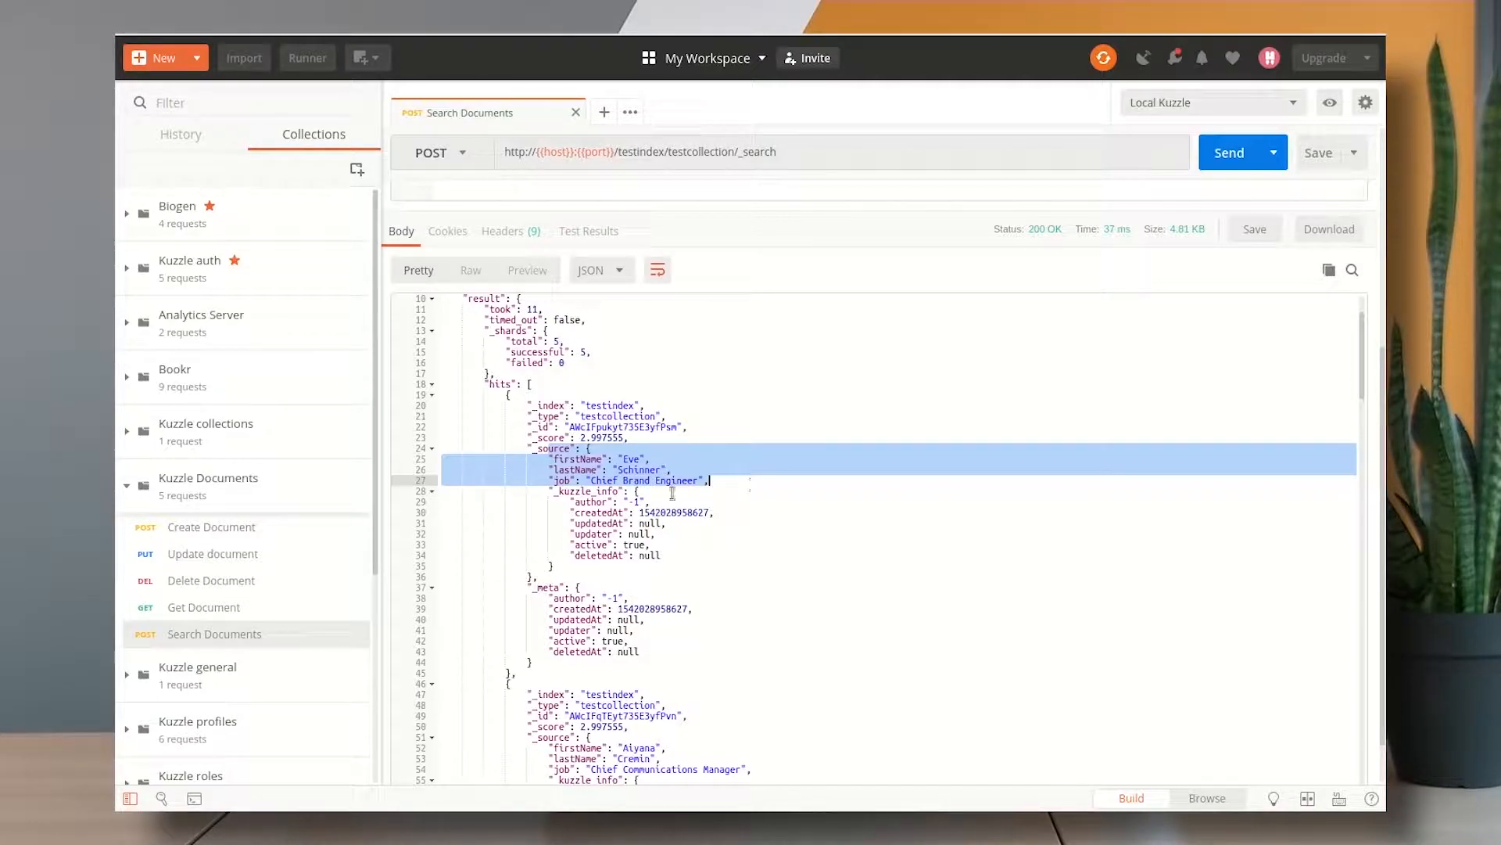
pyautogui.scroll(-3)
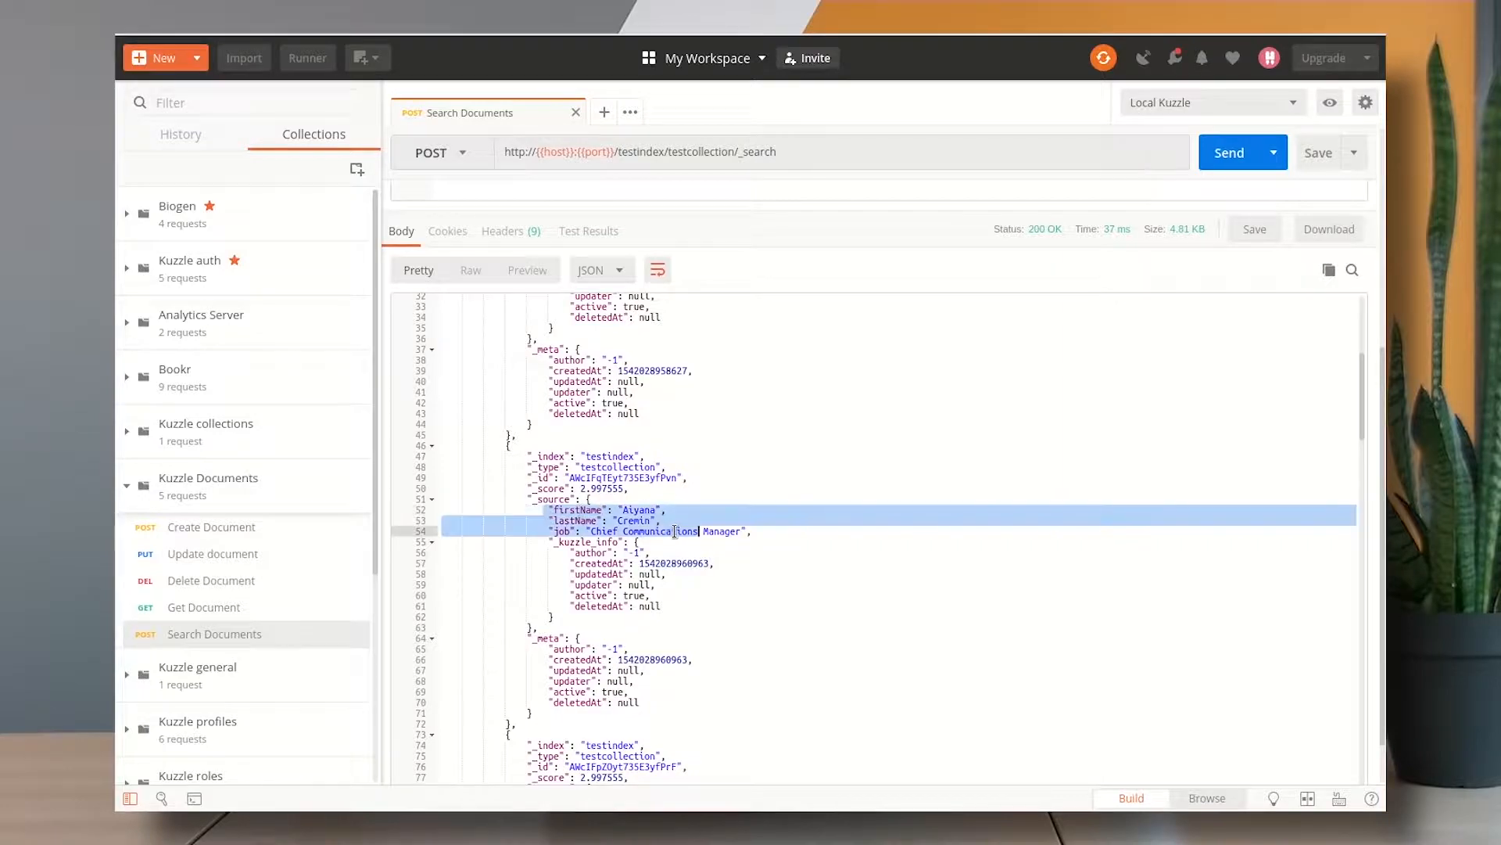
pyautogui.scroll(-3)
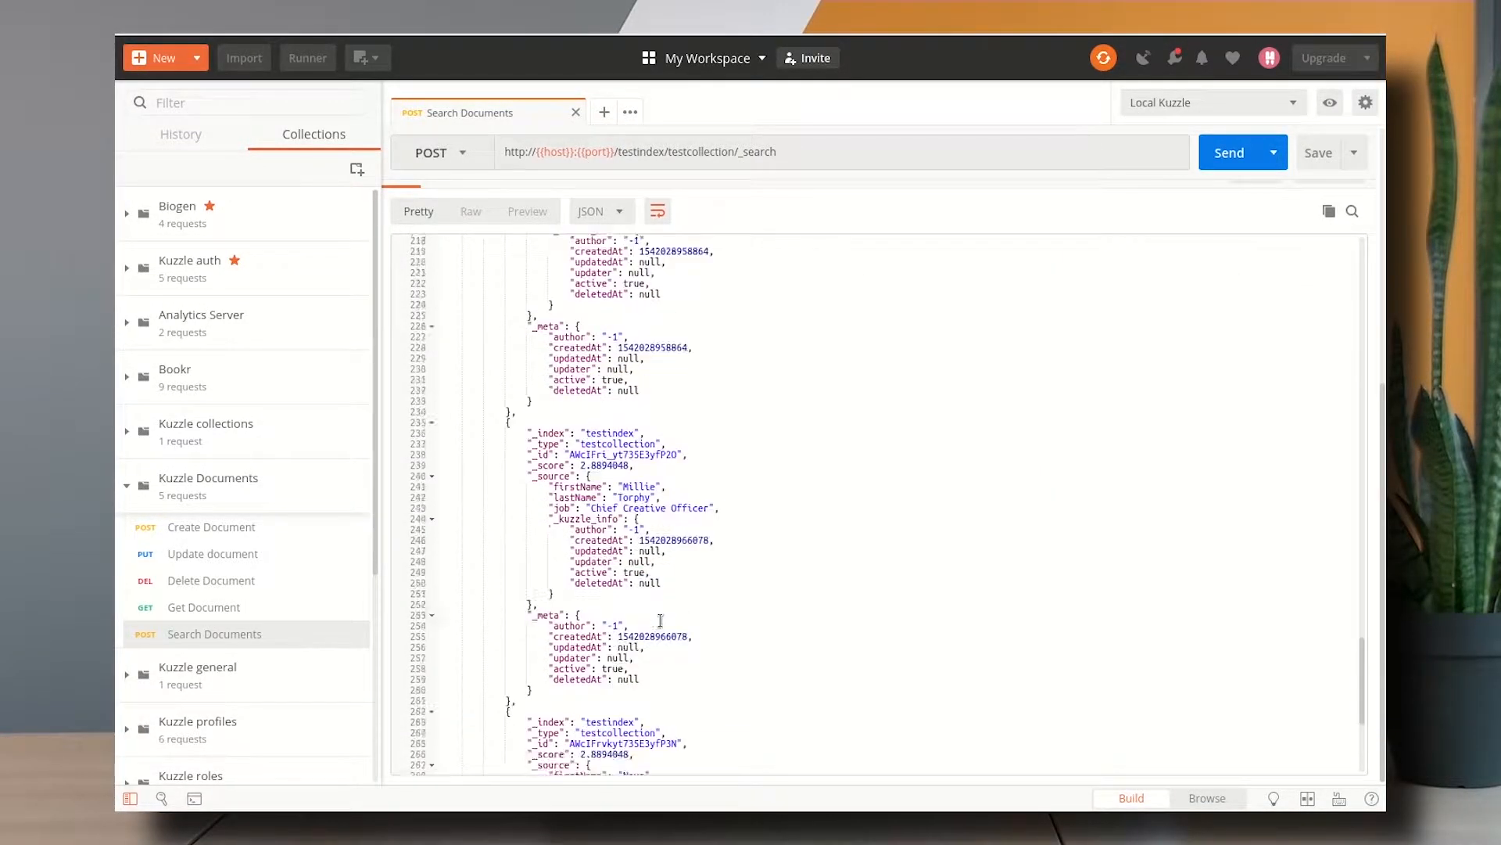
pyautogui.scroll(-3)
pyautogui.write('?from=0&size=10')
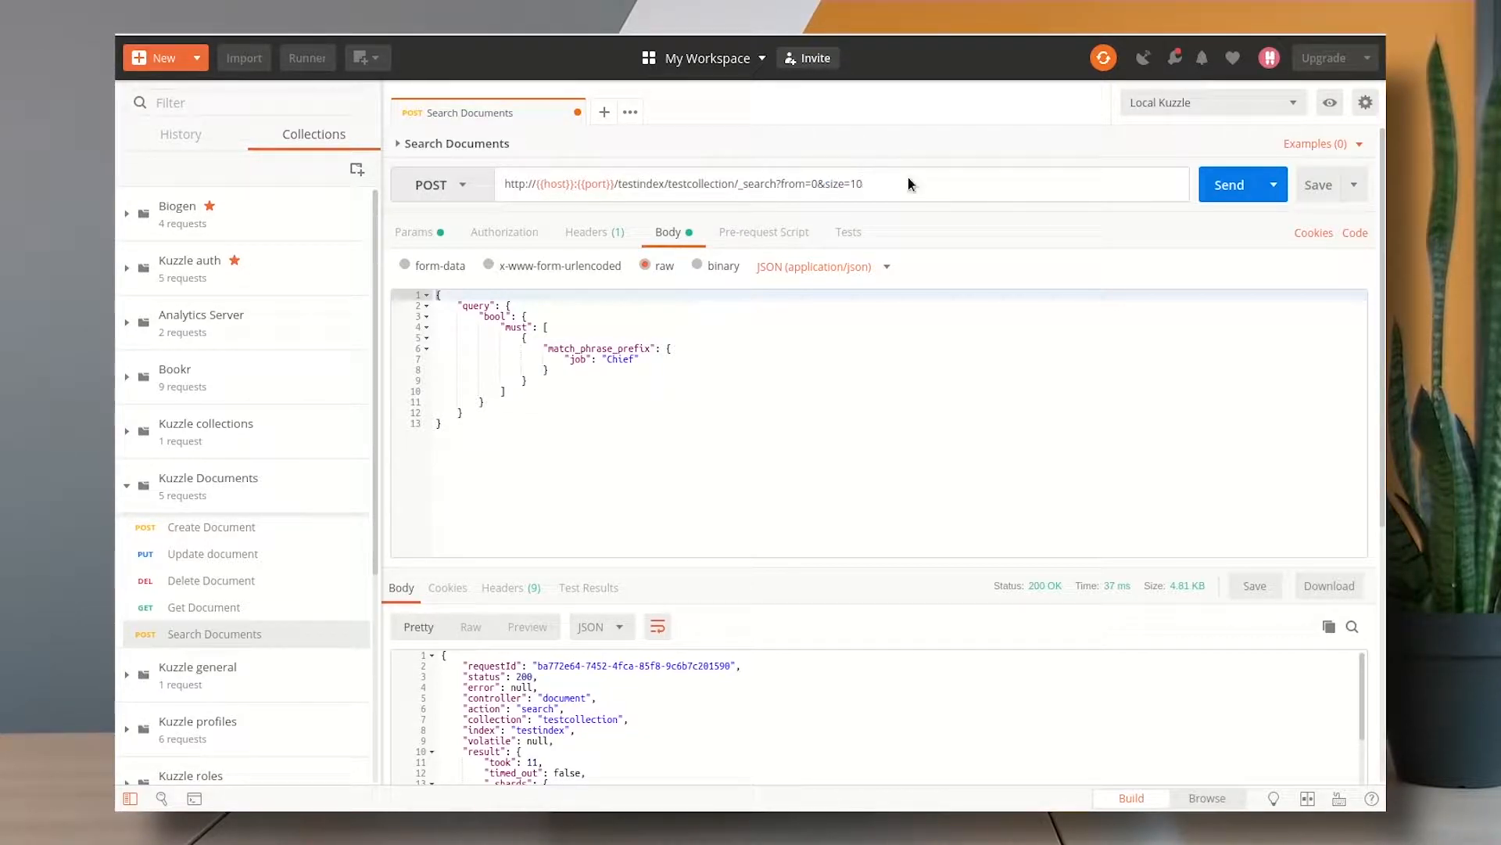
pyautogui.moveTo(784, 169)
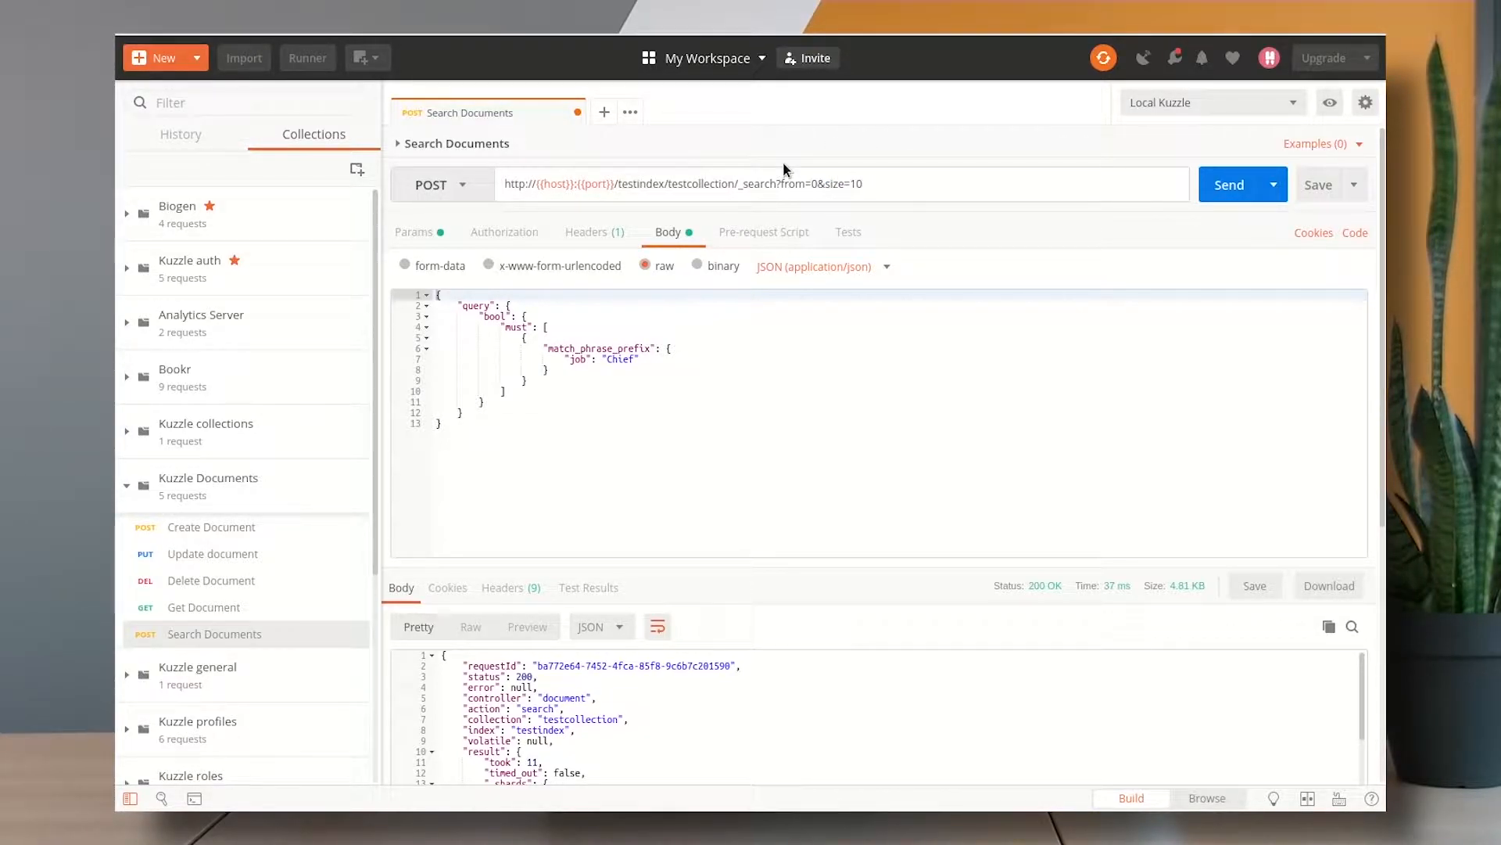
# Request the next page with from=10&size=20 and scroll through the further Chief matches
pyautogui.doubleClick(793, 184)
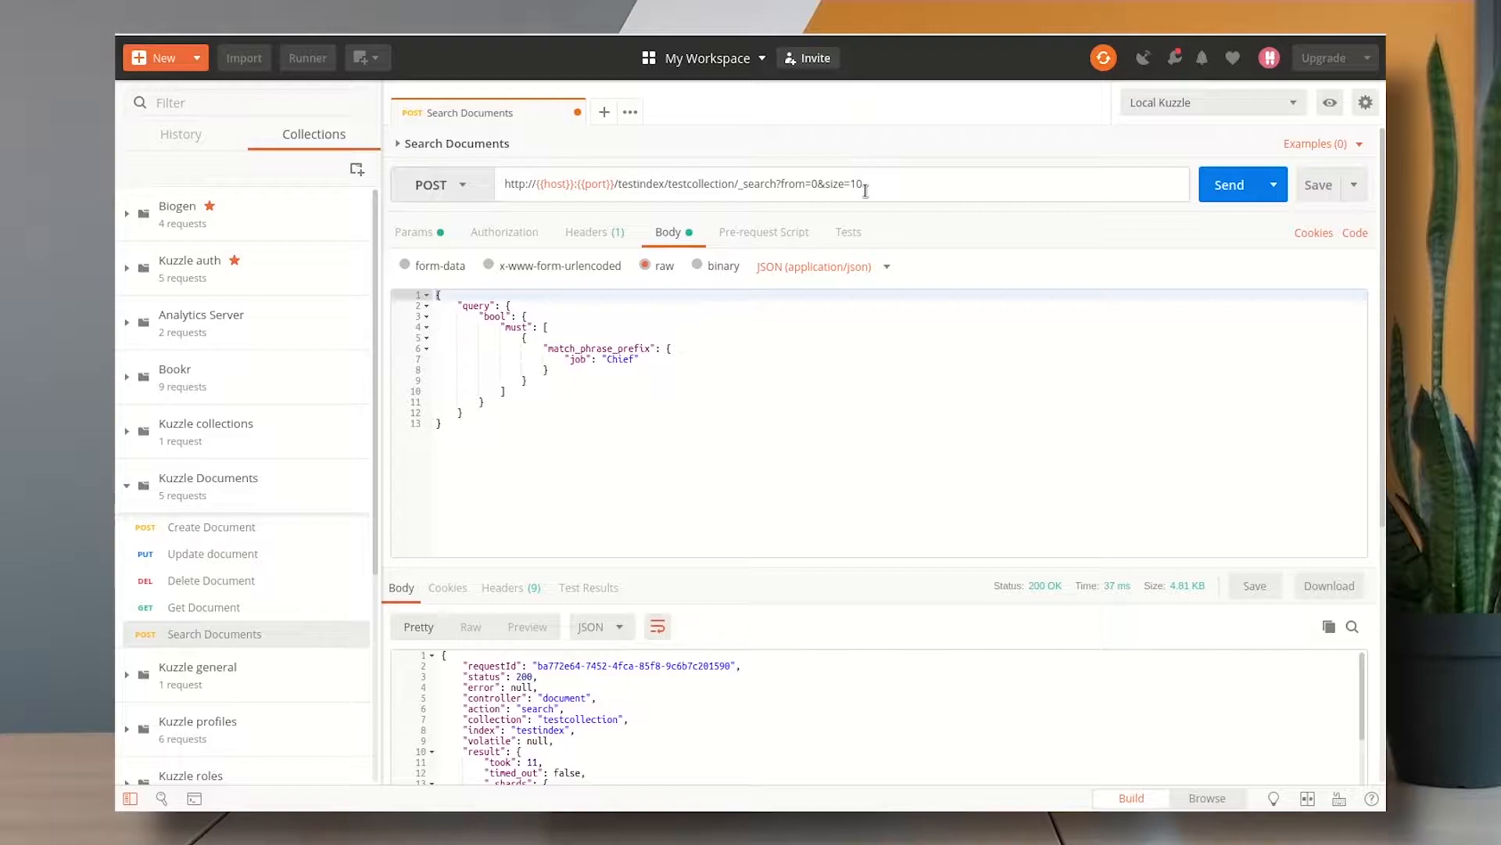
pyautogui.write('1')
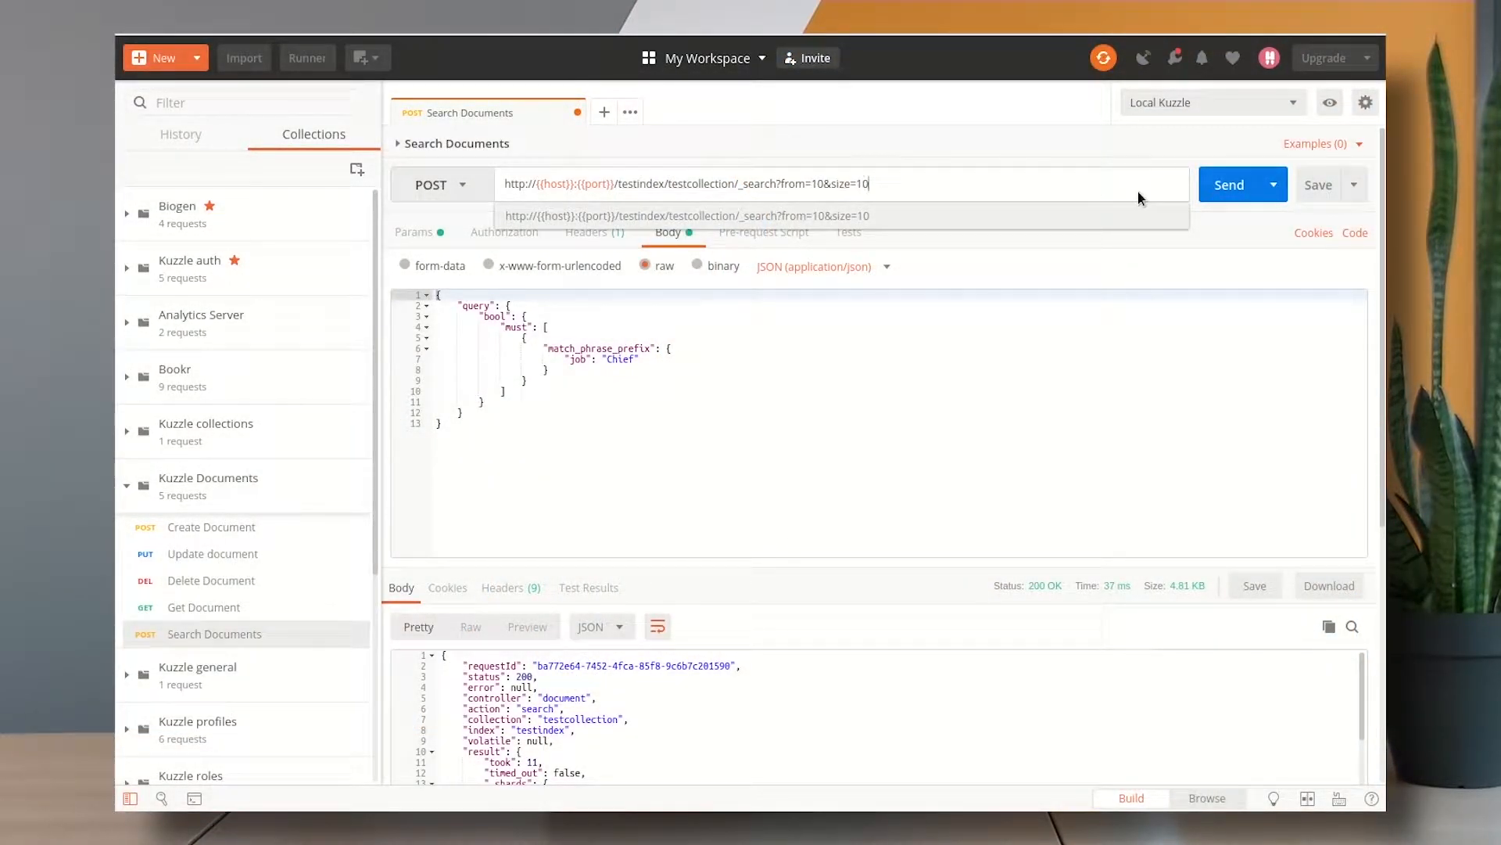
pyautogui.click(1229, 185)
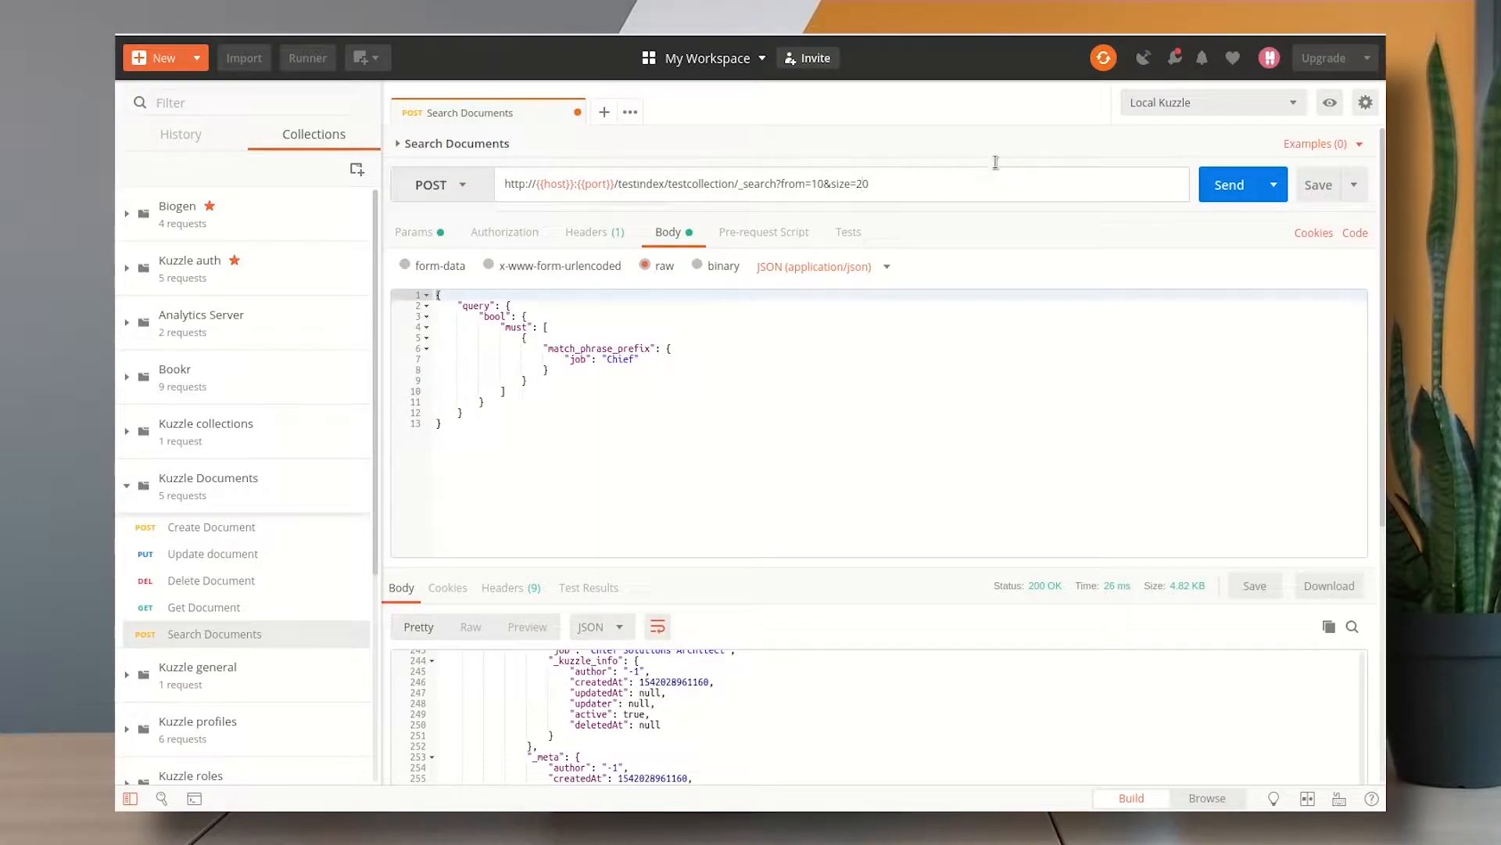
pyautogui.click(1230, 185)
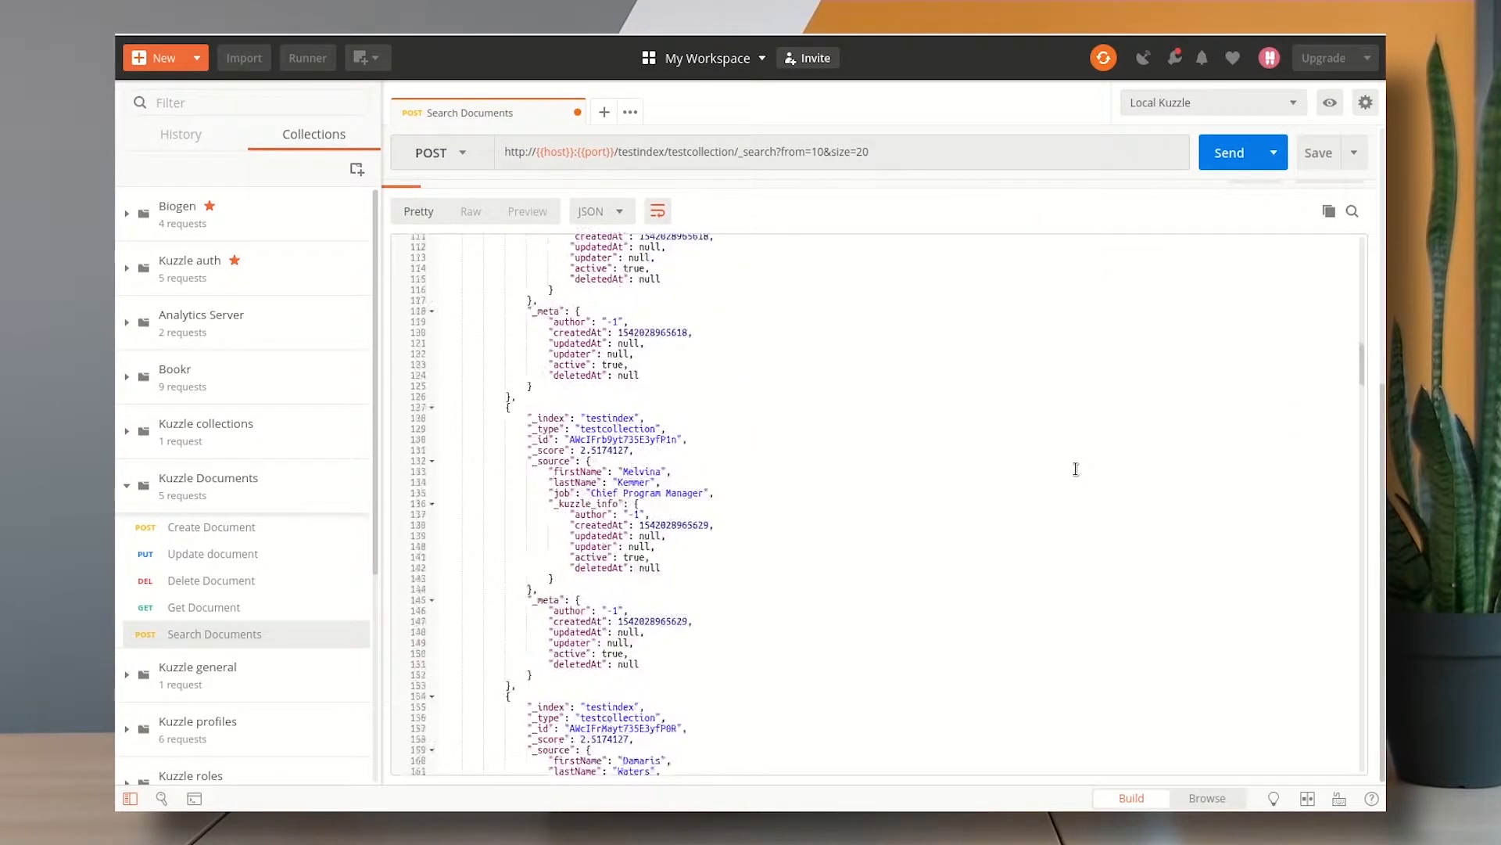
pyautogui.scroll(-3)
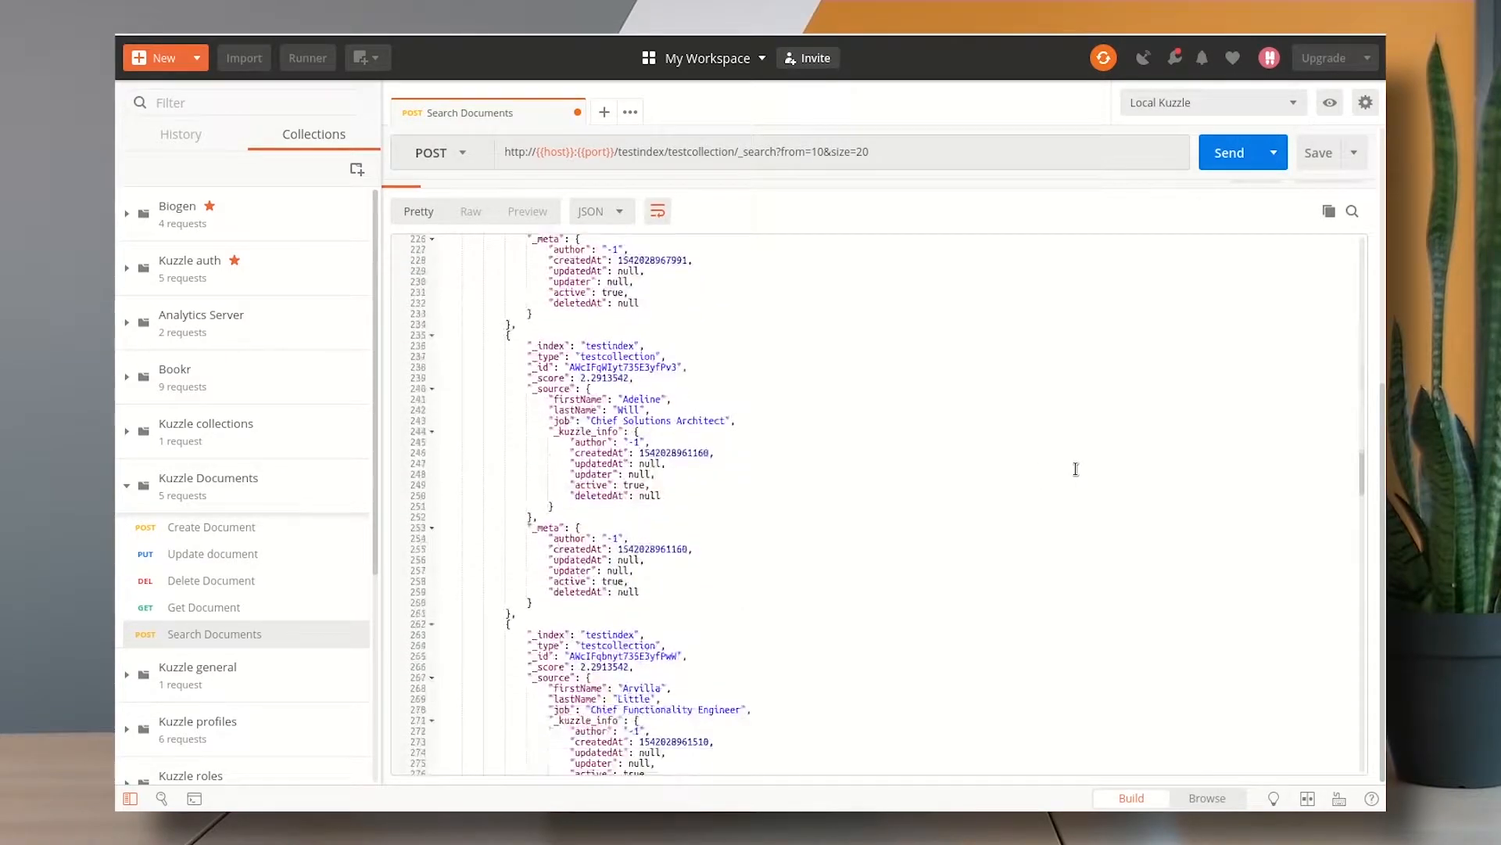
pyautogui.scroll(-3)
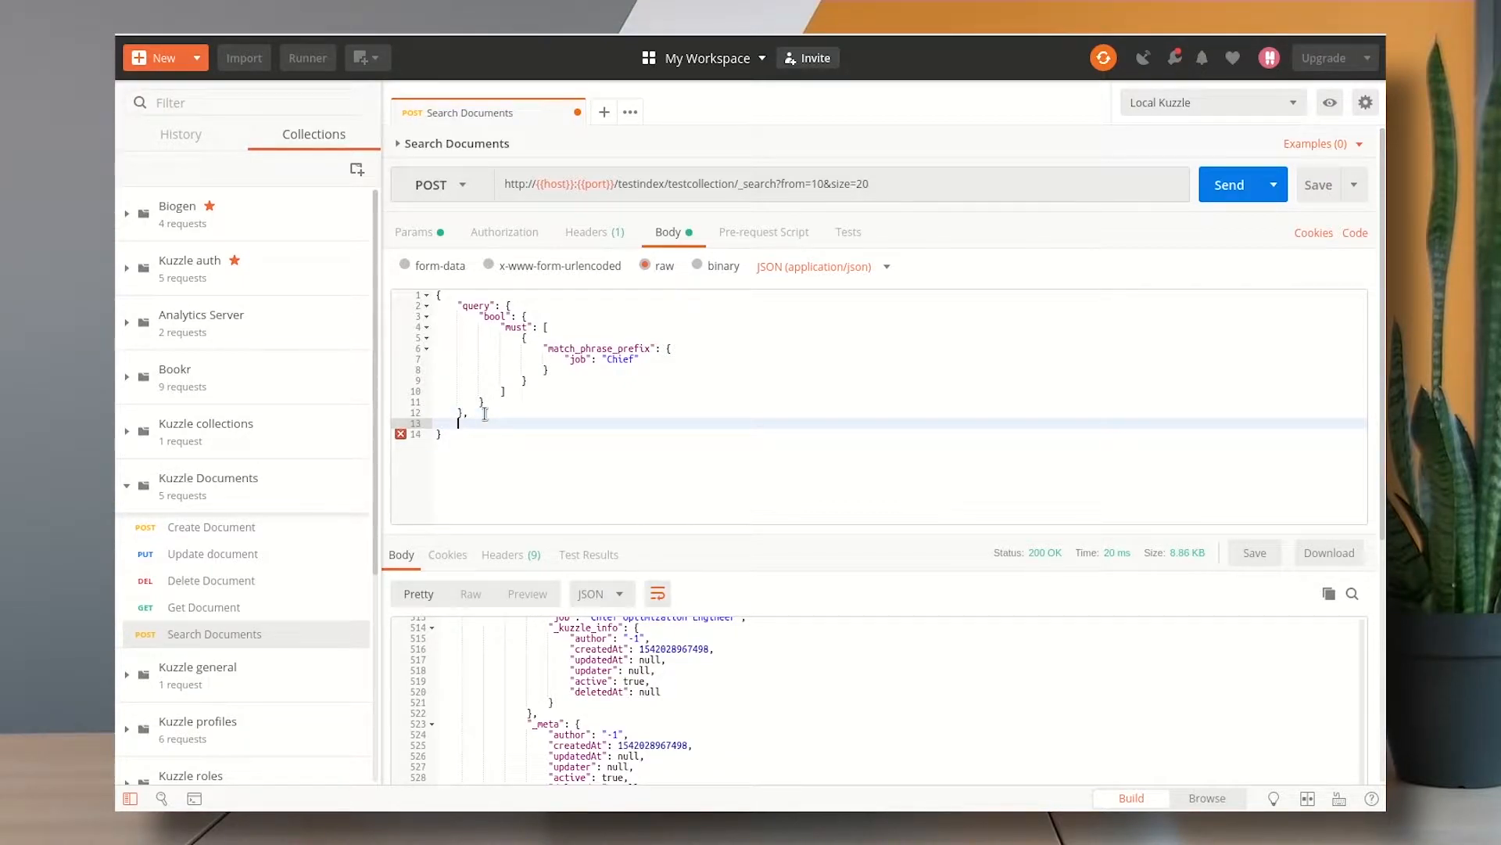
# Add "sort": {"lastName": "asc"} to the body and drop the from/size parameters from the URL
pyautogui.write('s"')
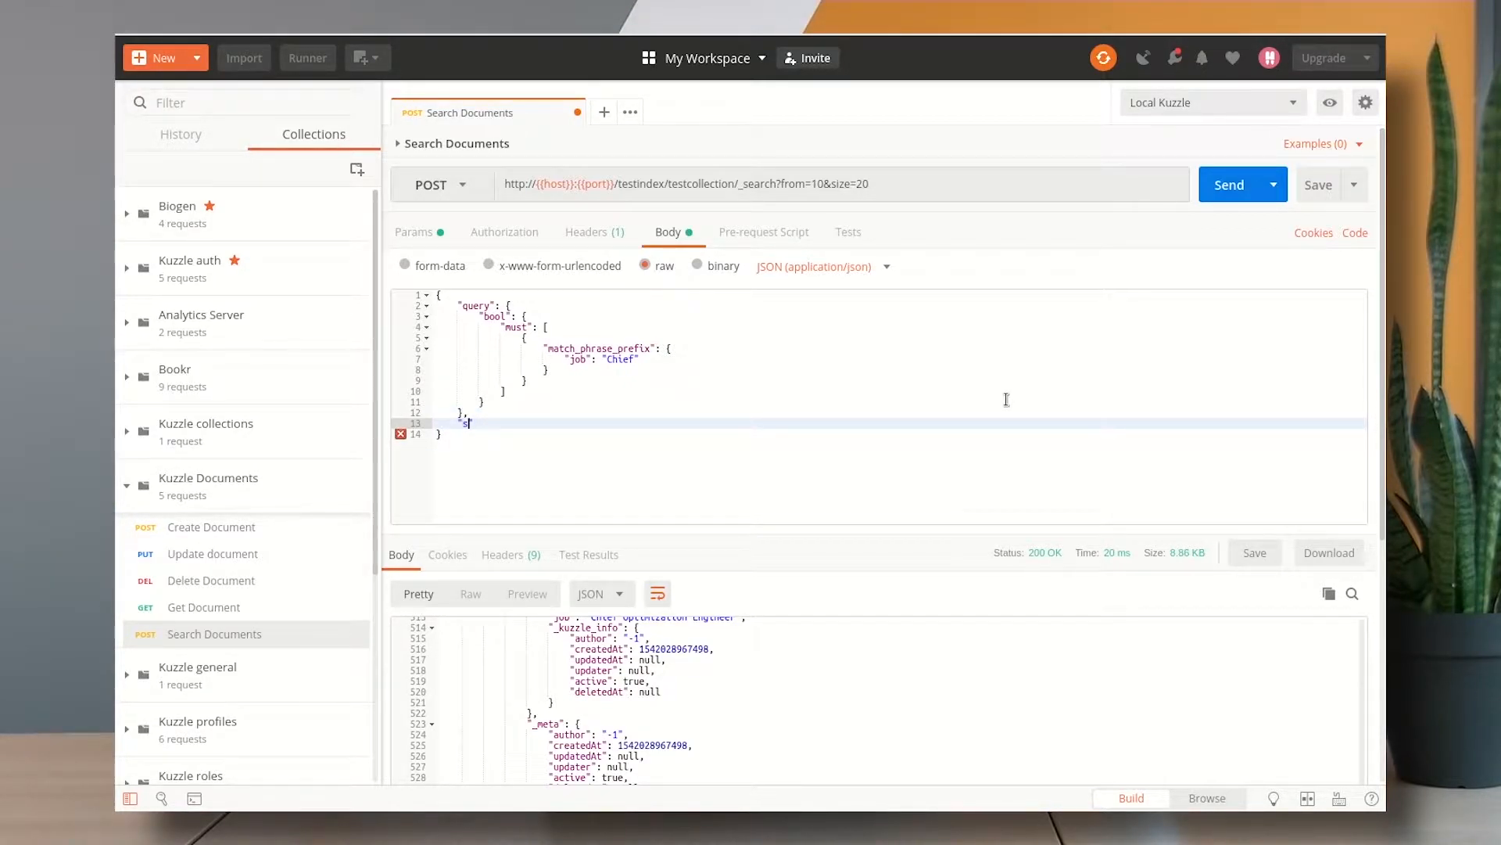
pyautogui.write('ort":')
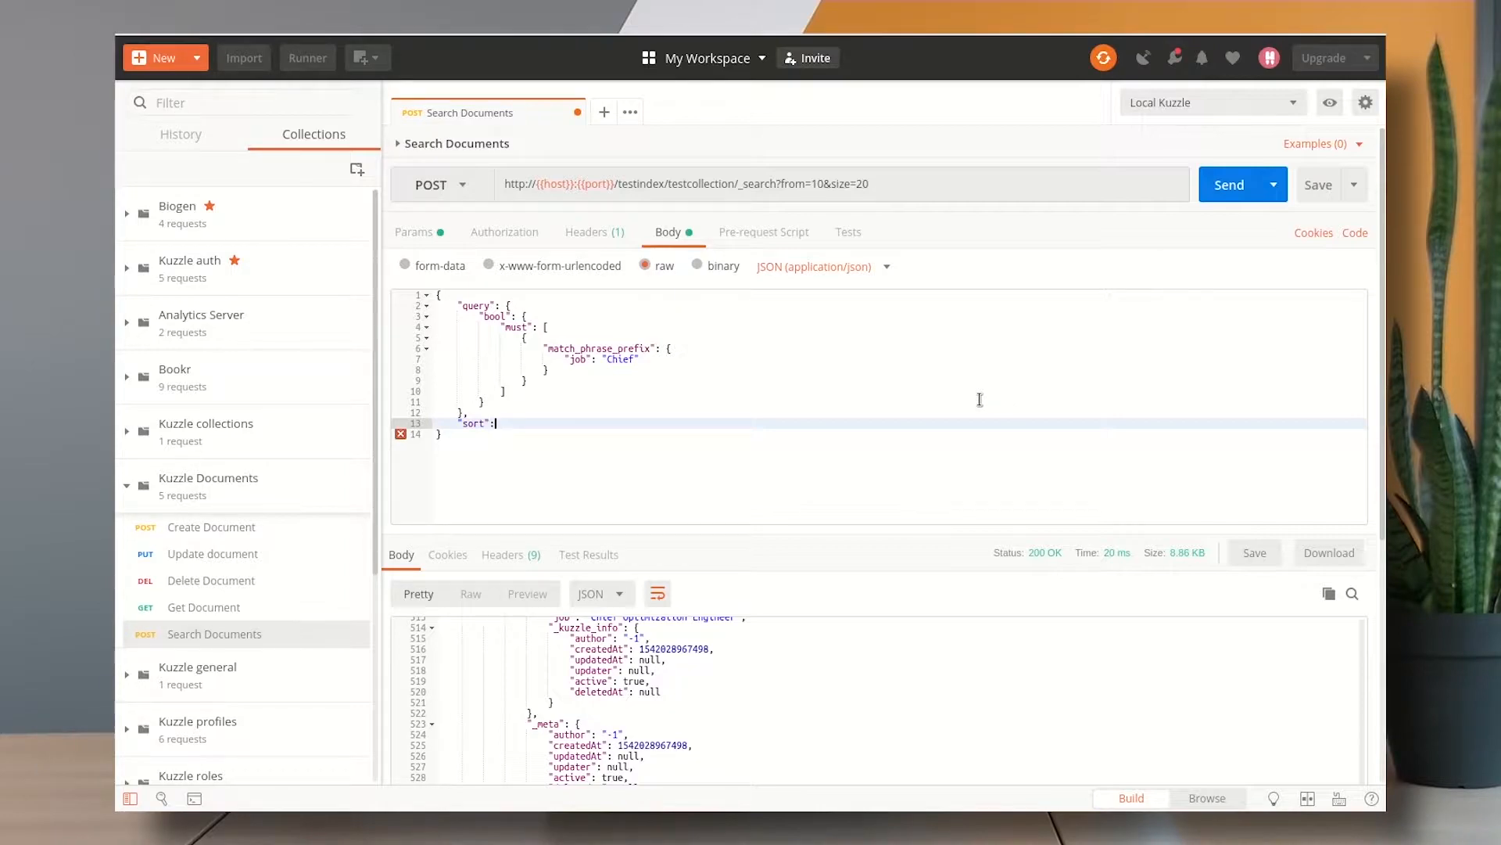
pyautogui.write('{')
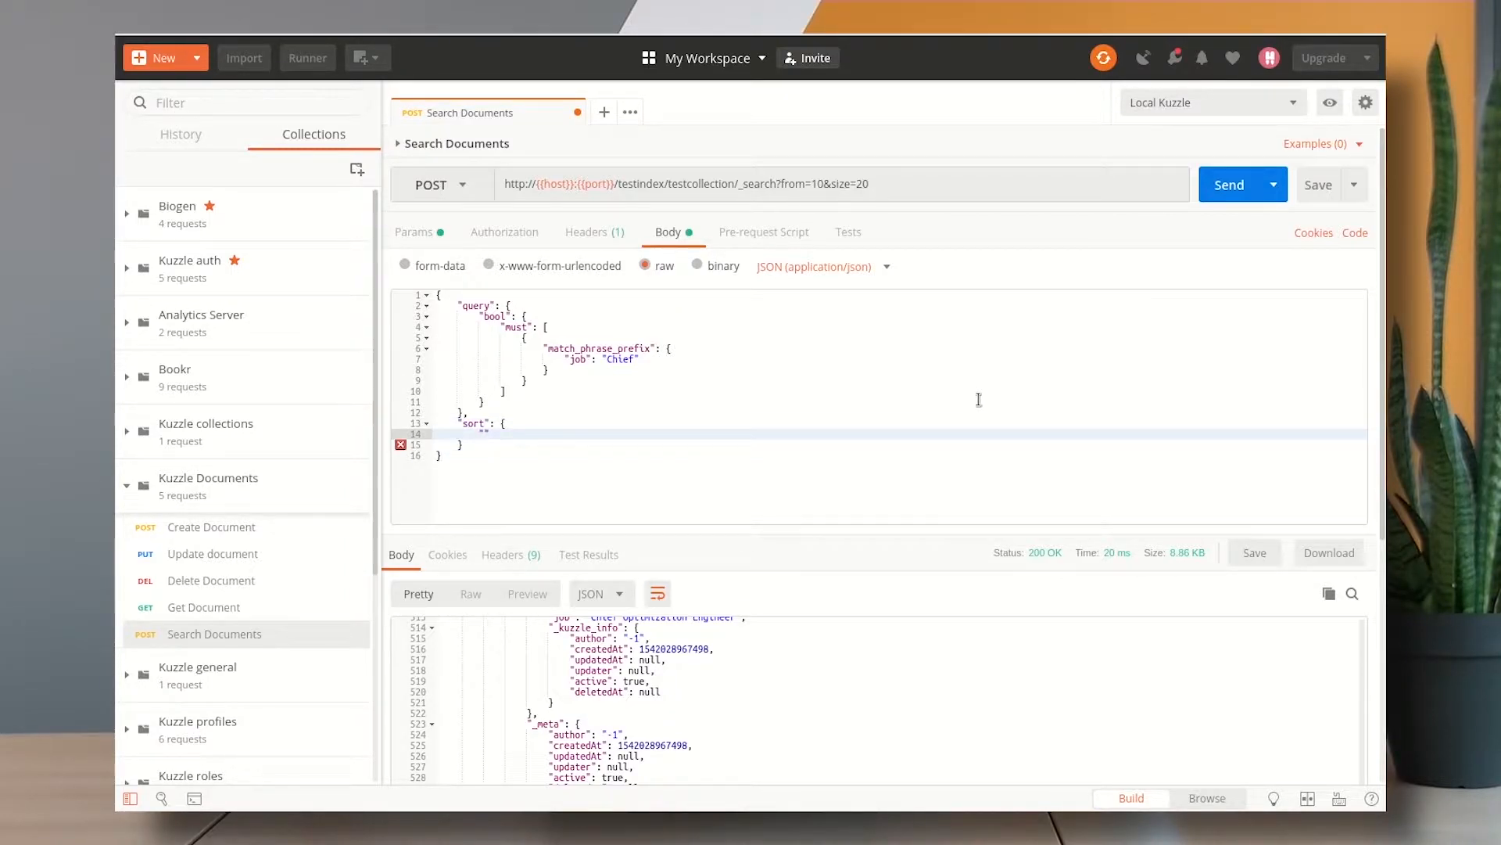
pyautogui.write('lastNa')
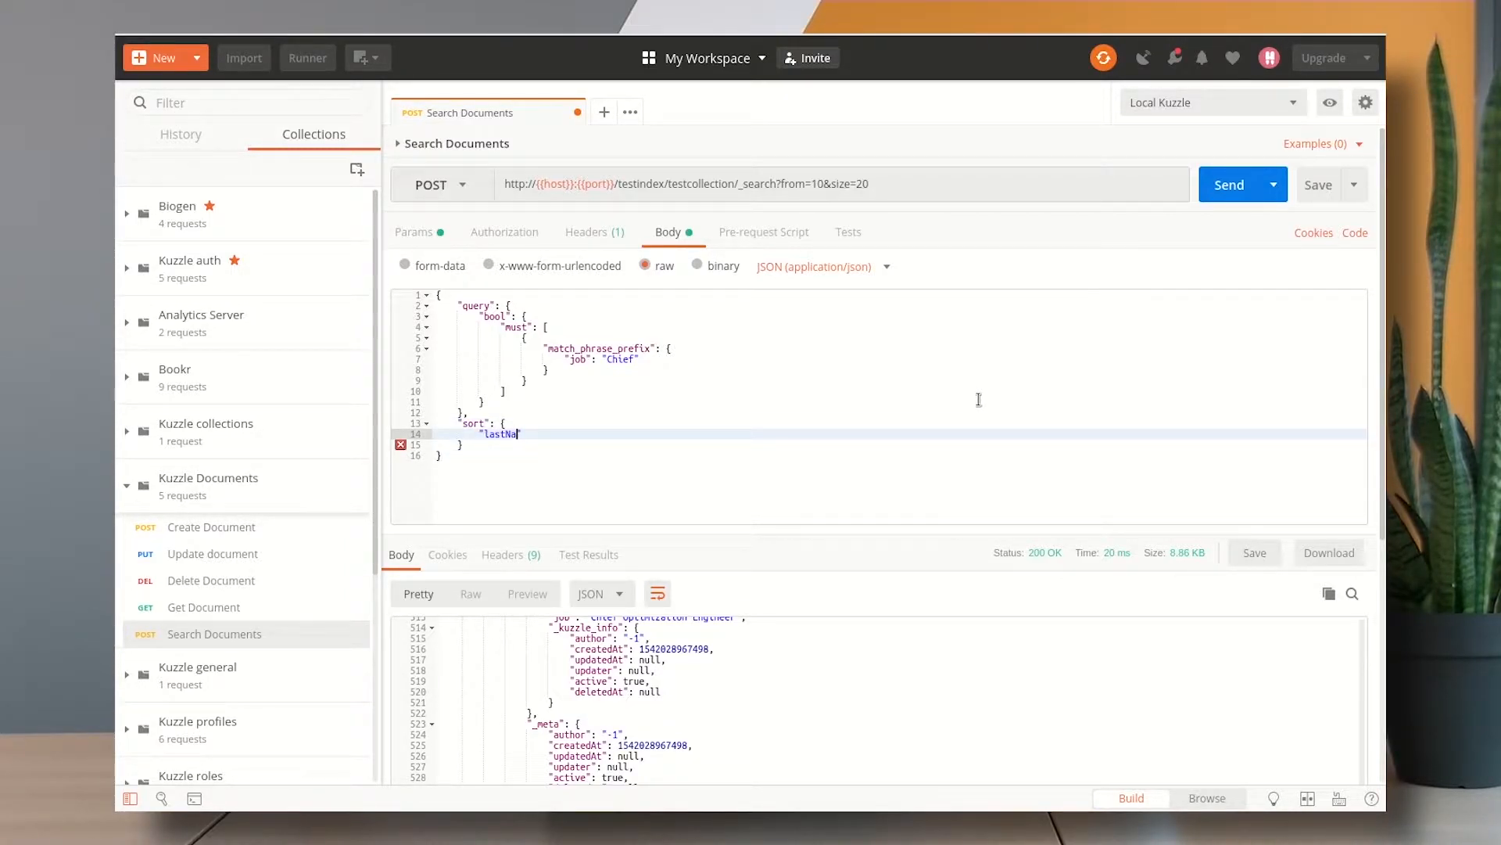
pyautogui.write('me": "')
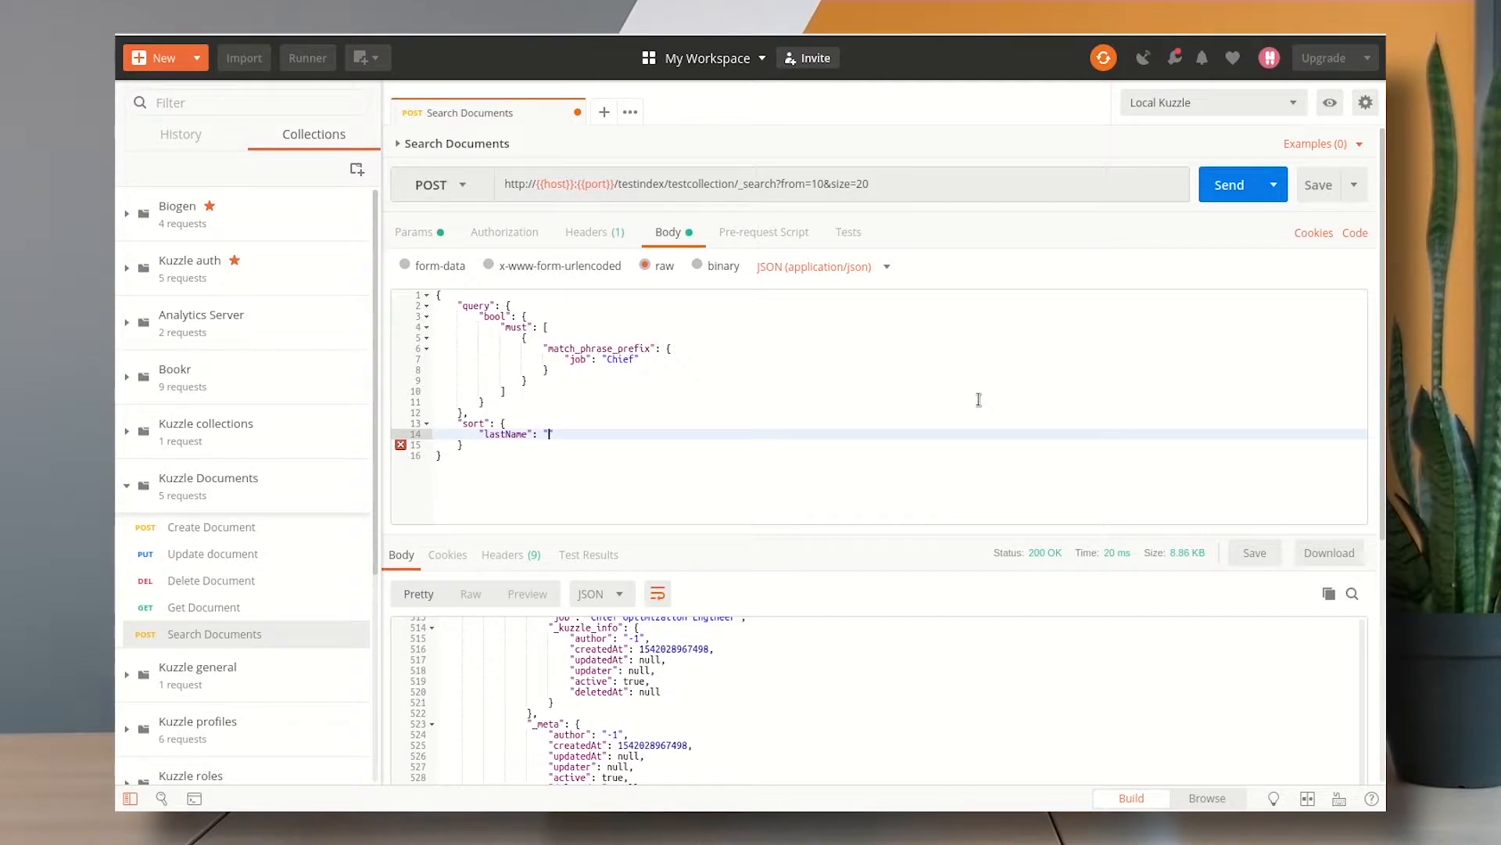
pyautogui.write('"')
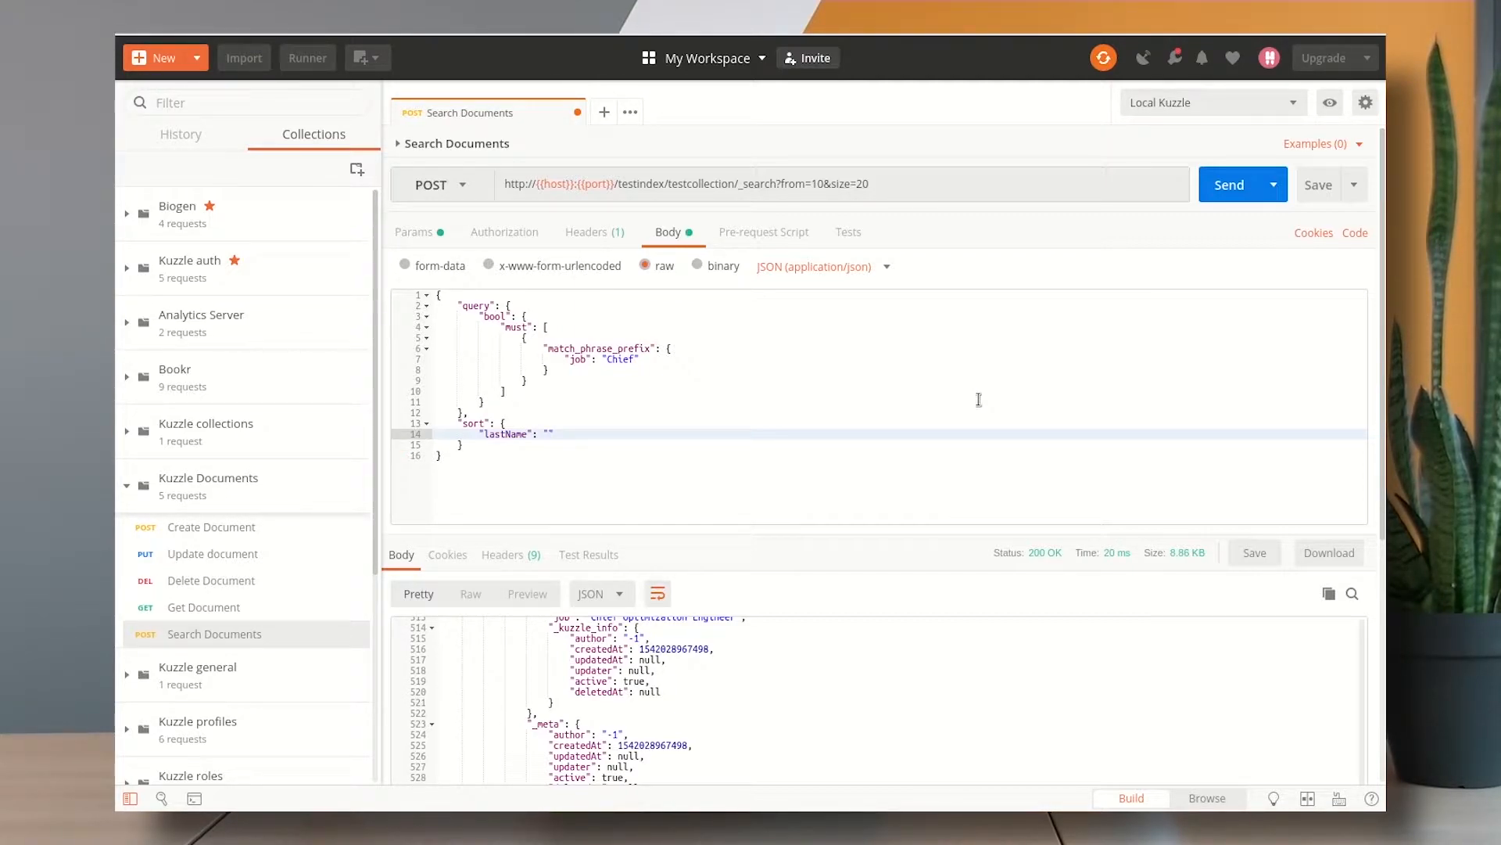
pyautogui.write('asc')
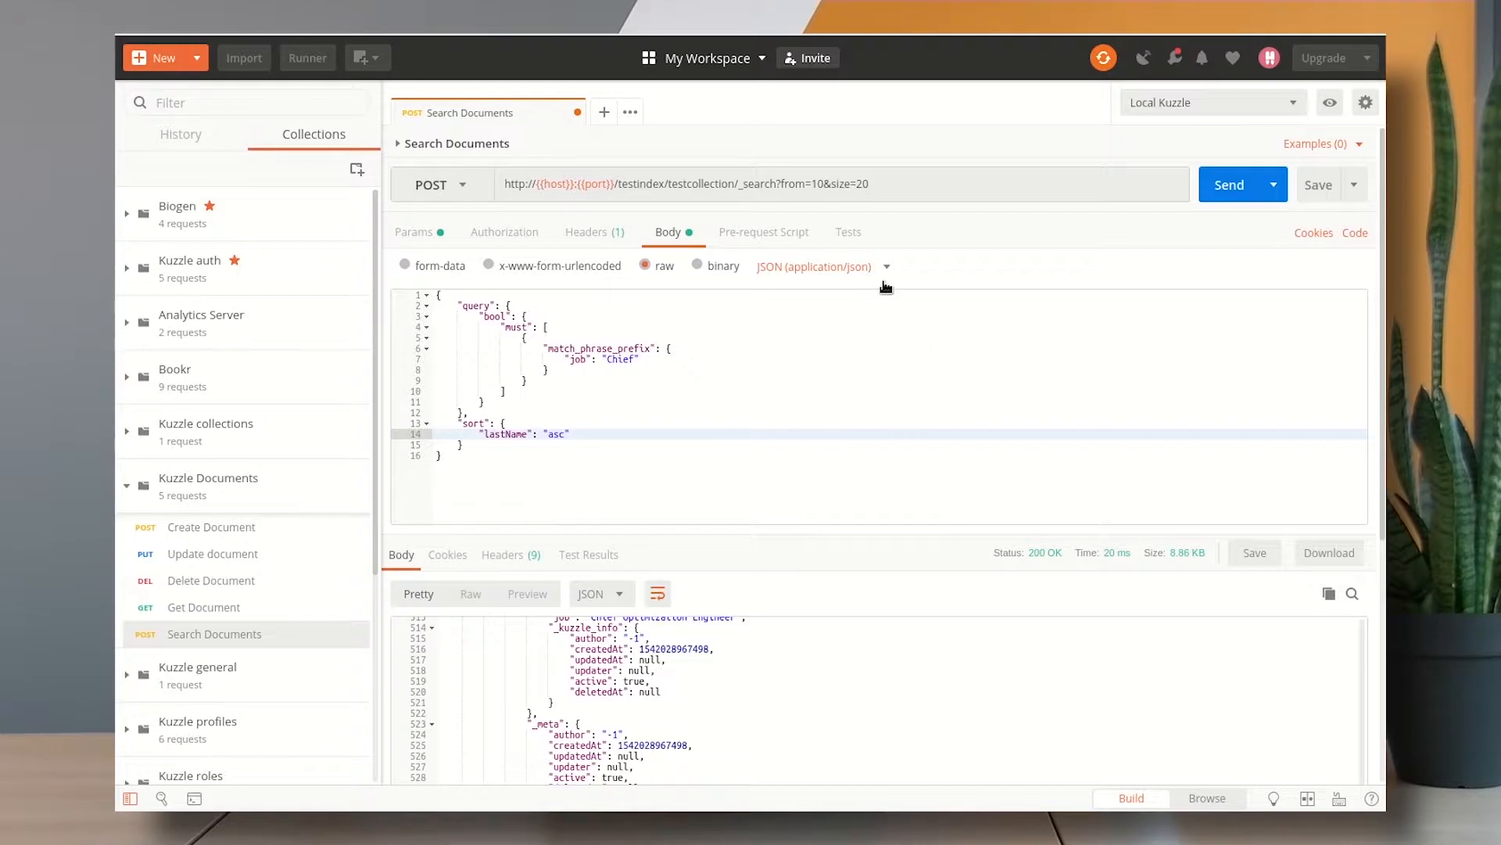
pyautogui.click(564, 433)
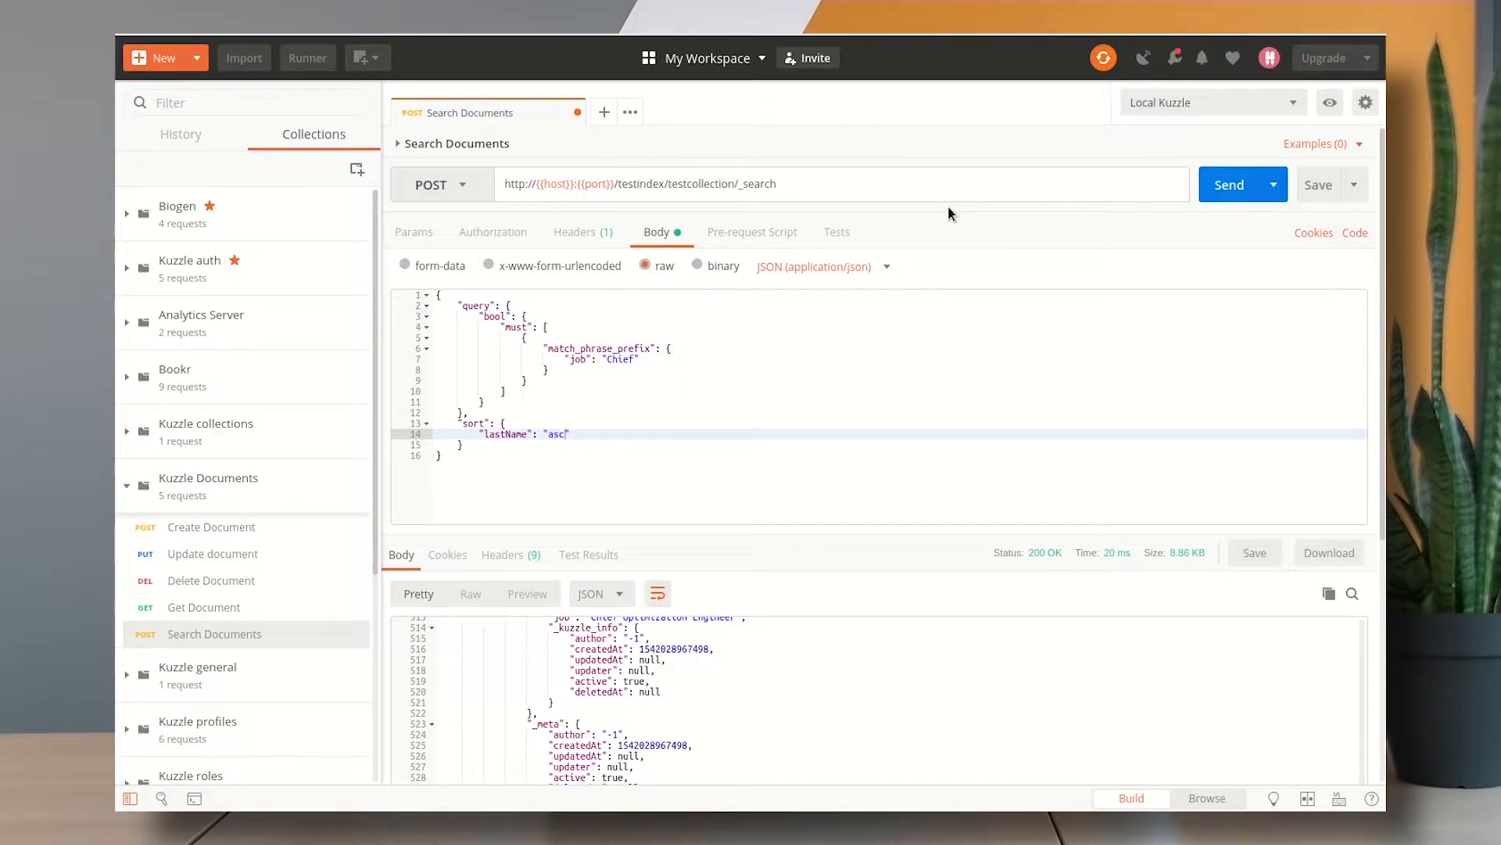
# Send the lastName-ascending search and verify hits start with Ankunding, then Bernier
pyautogui.click(1236, 184)
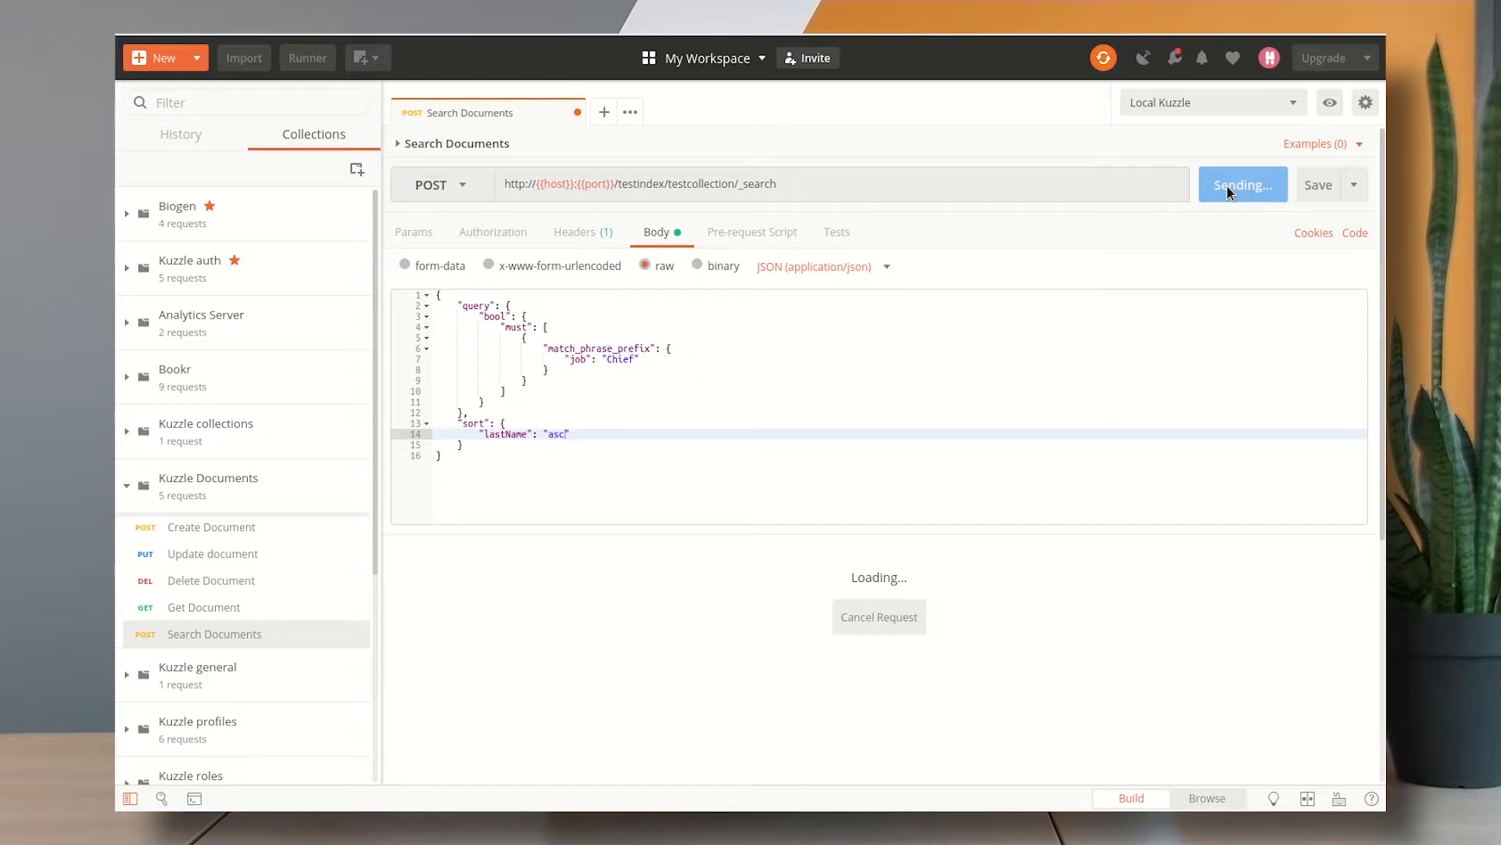
pyautogui.click(1242, 185)
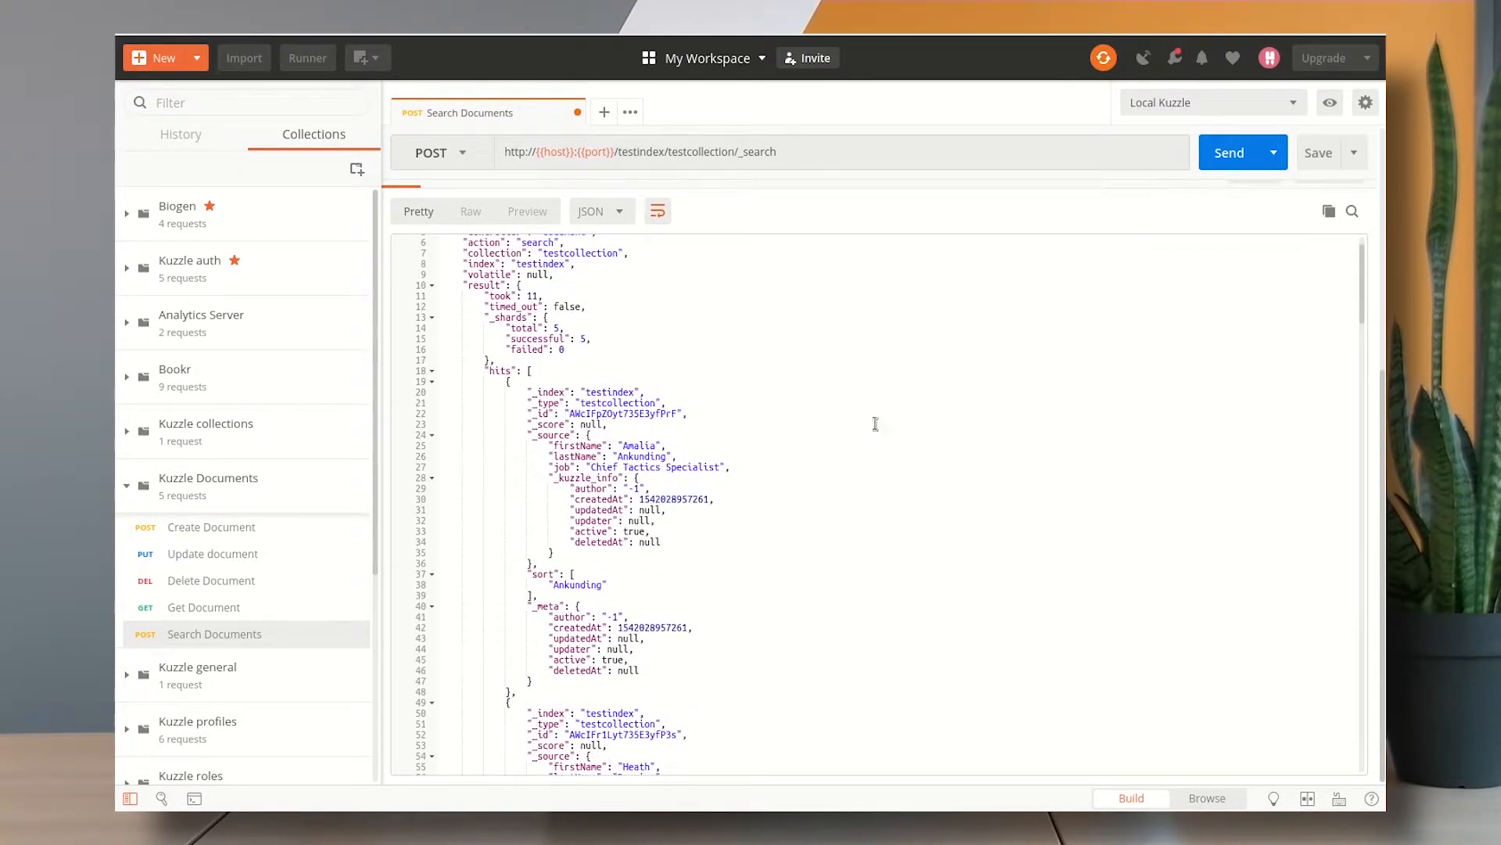
pyautogui.scroll(-3)
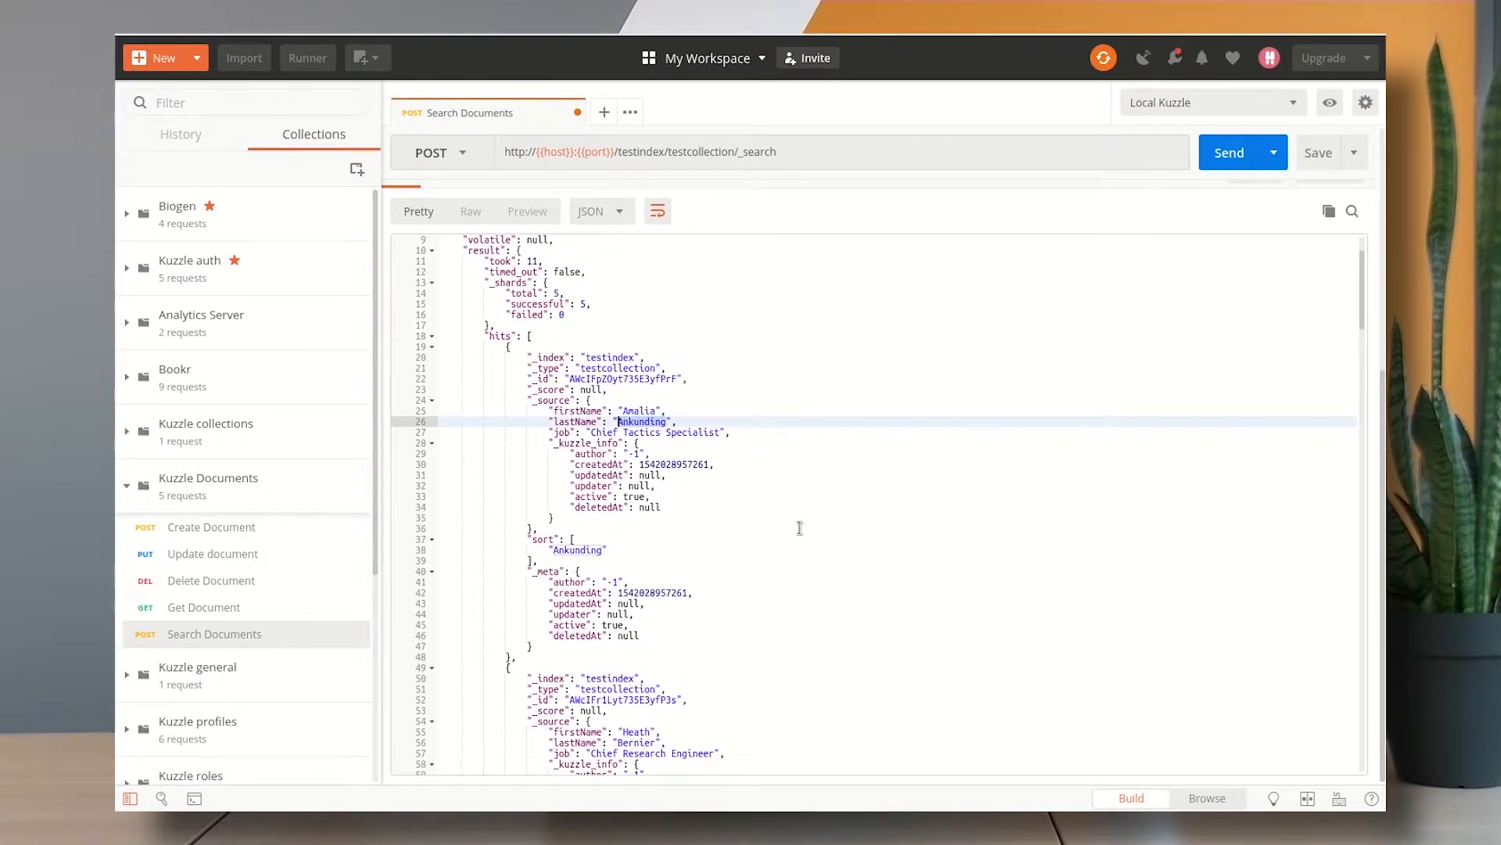
pyautogui.scroll(-3)
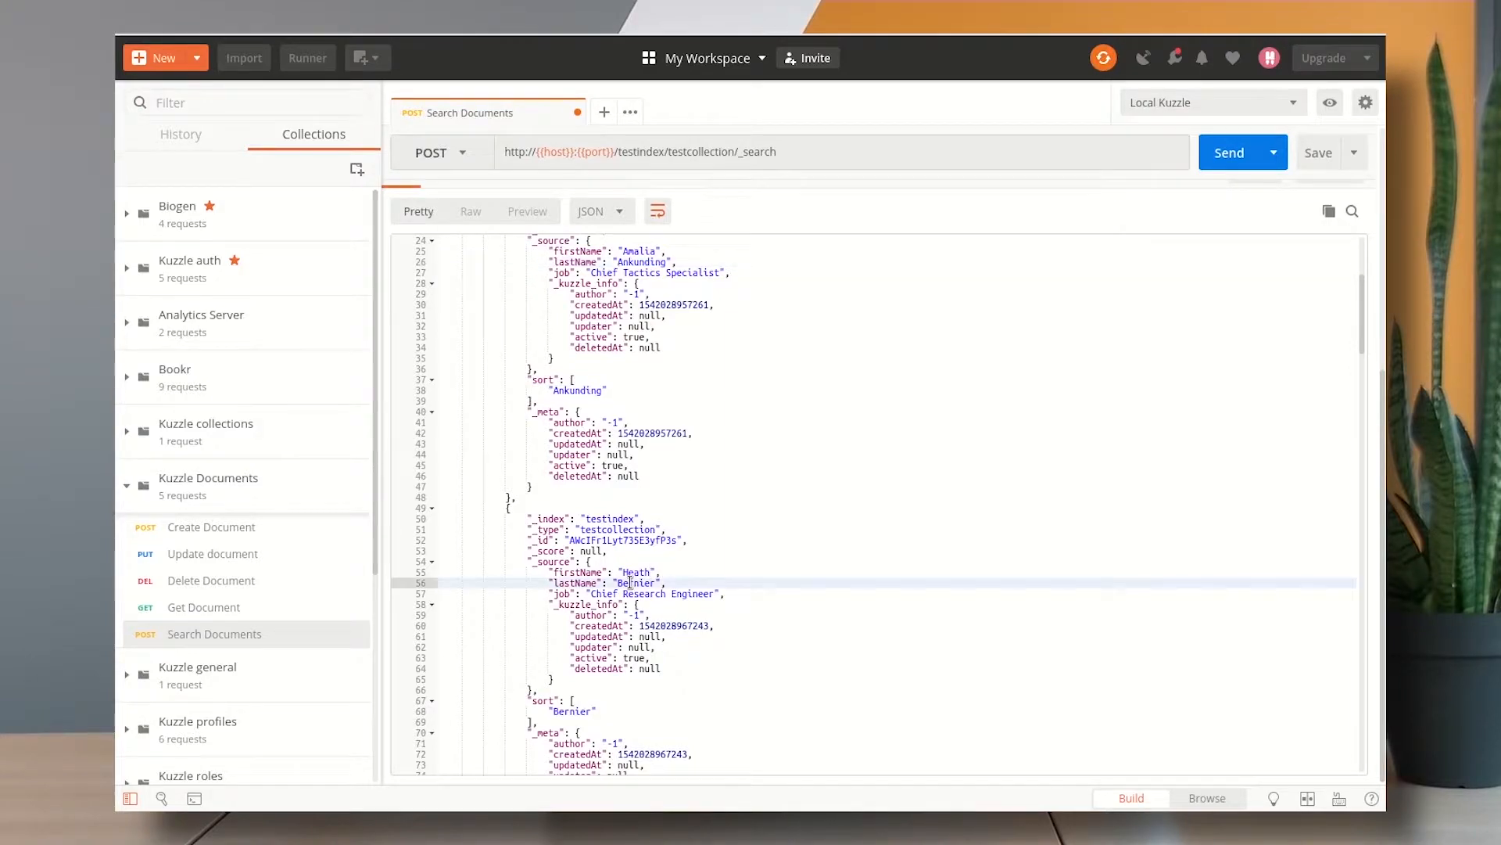
pyautogui.scroll(-3)
pyautogui.write('"lastName": "des')
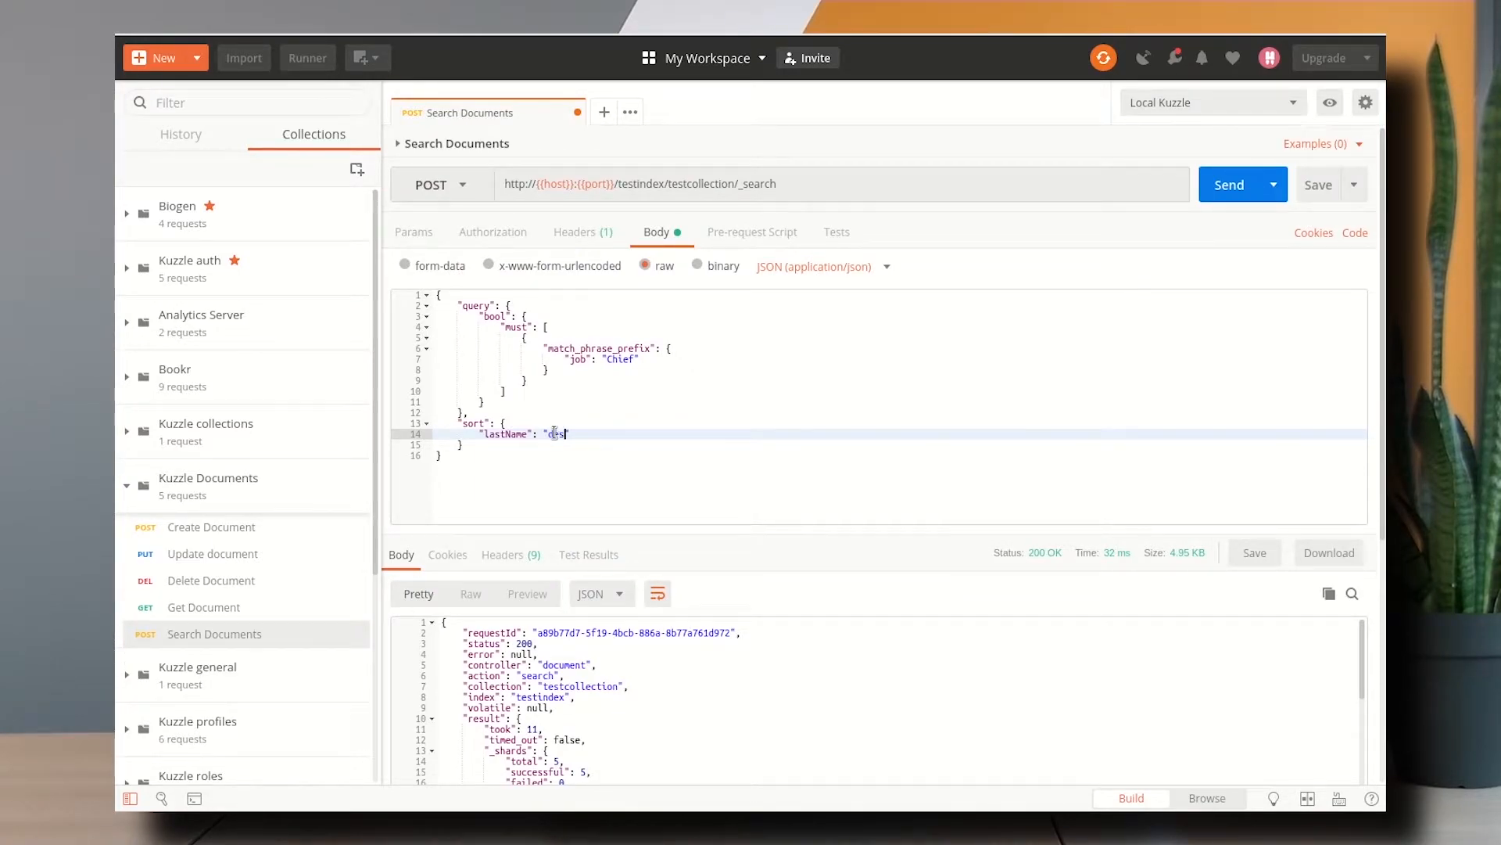
# Sort lastName desc and verify results run Yundt, Windler, Will, Wiegand
pyautogui.write('c')
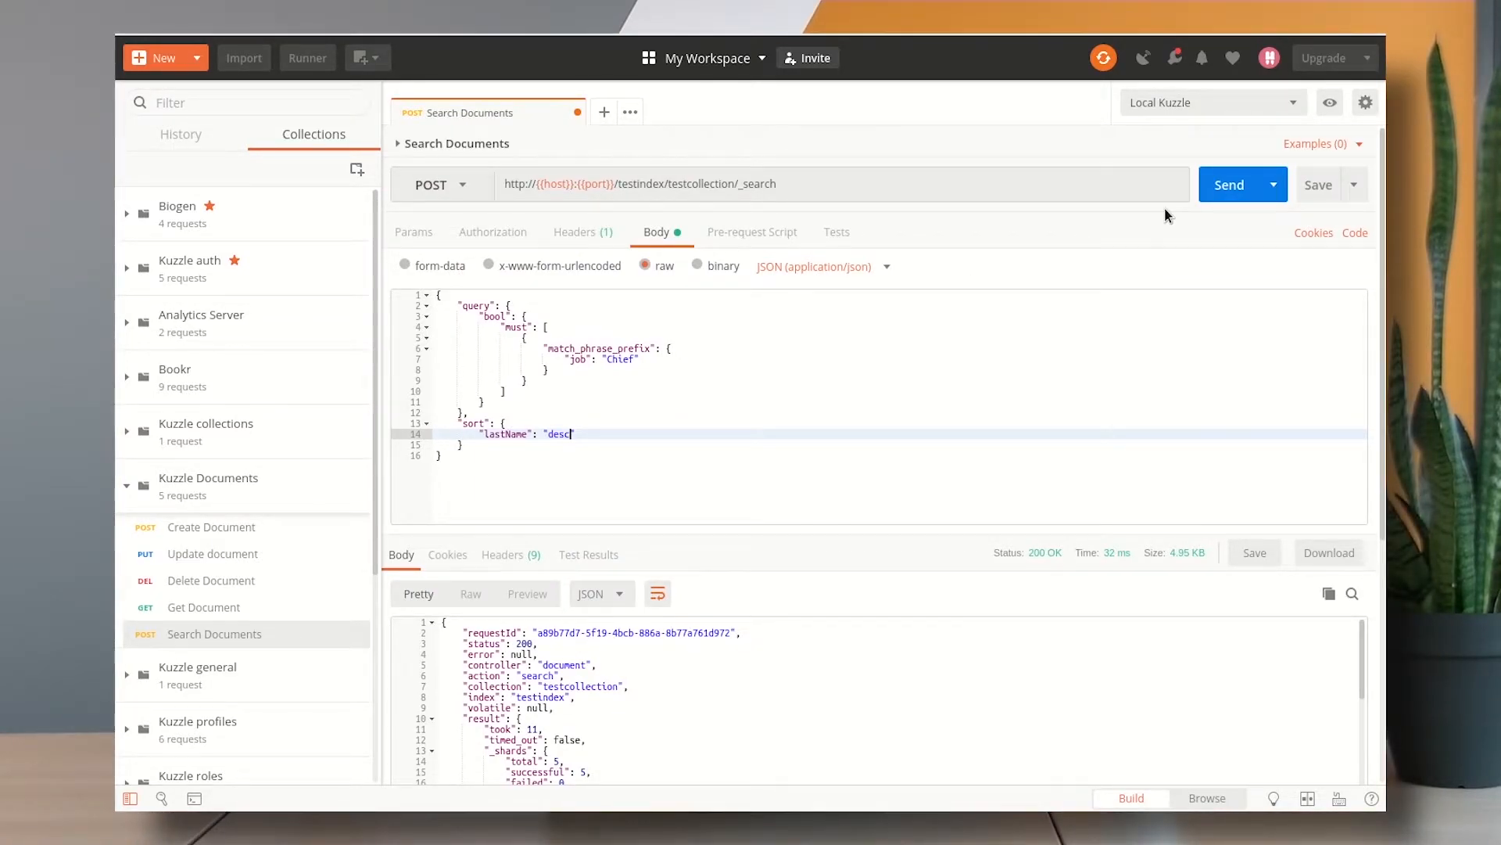
pyautogui.click(1229, 184)
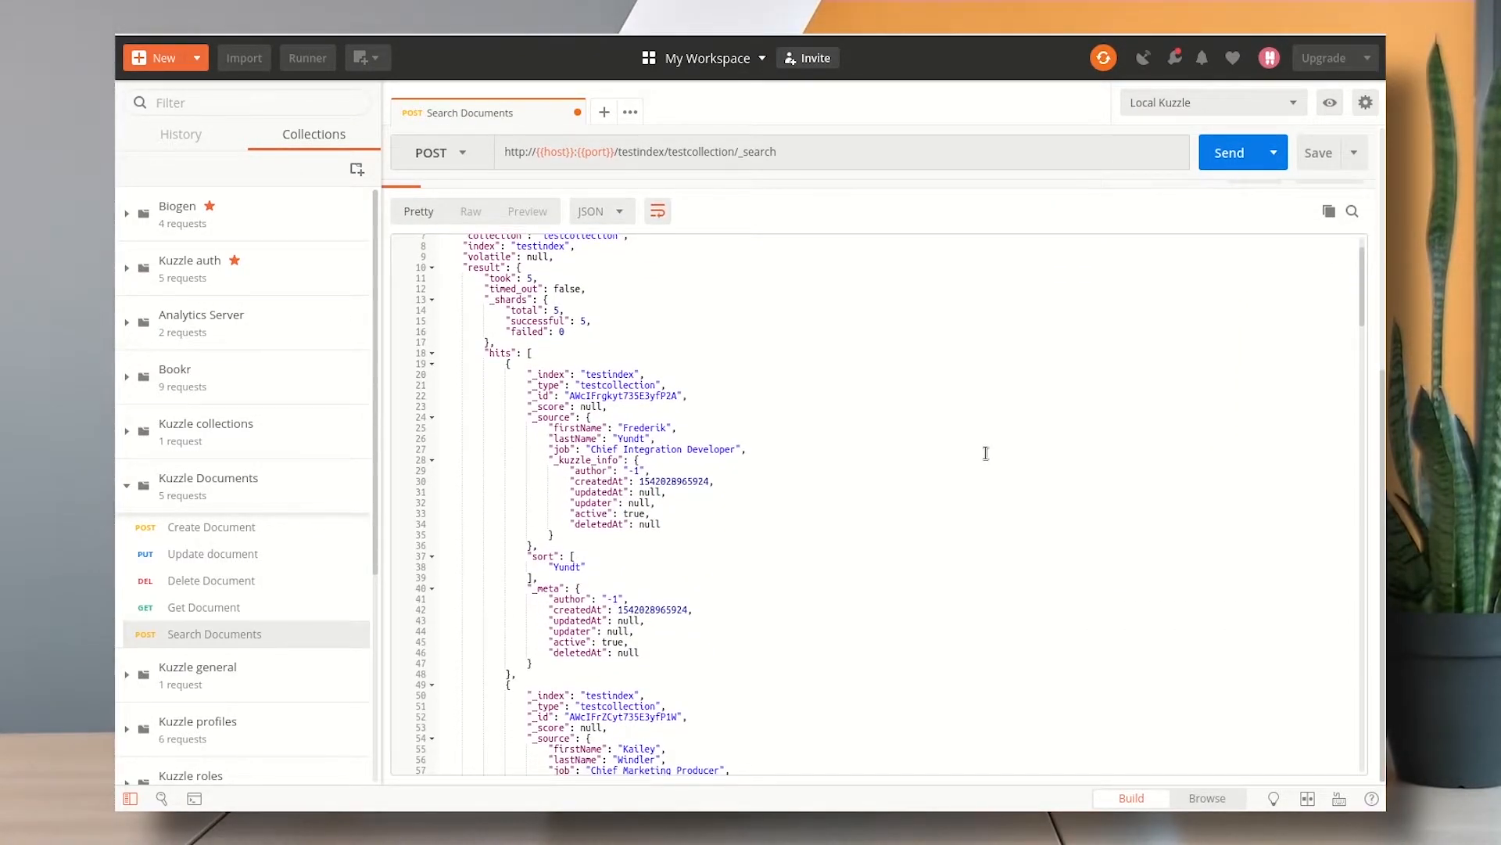
pyautogui.scroll(-3)
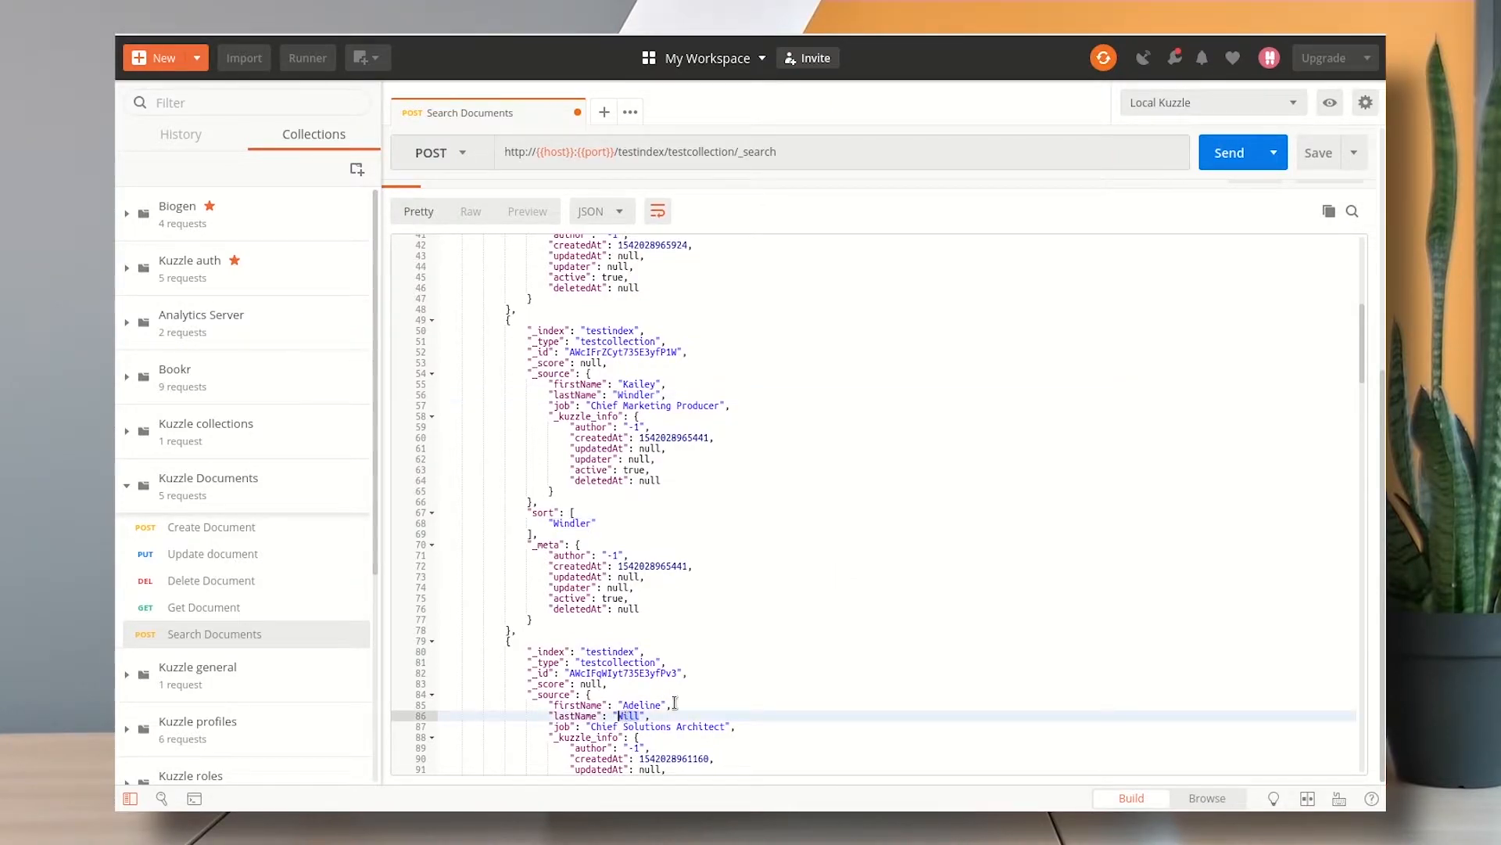
pyautogui.scroll(-3)
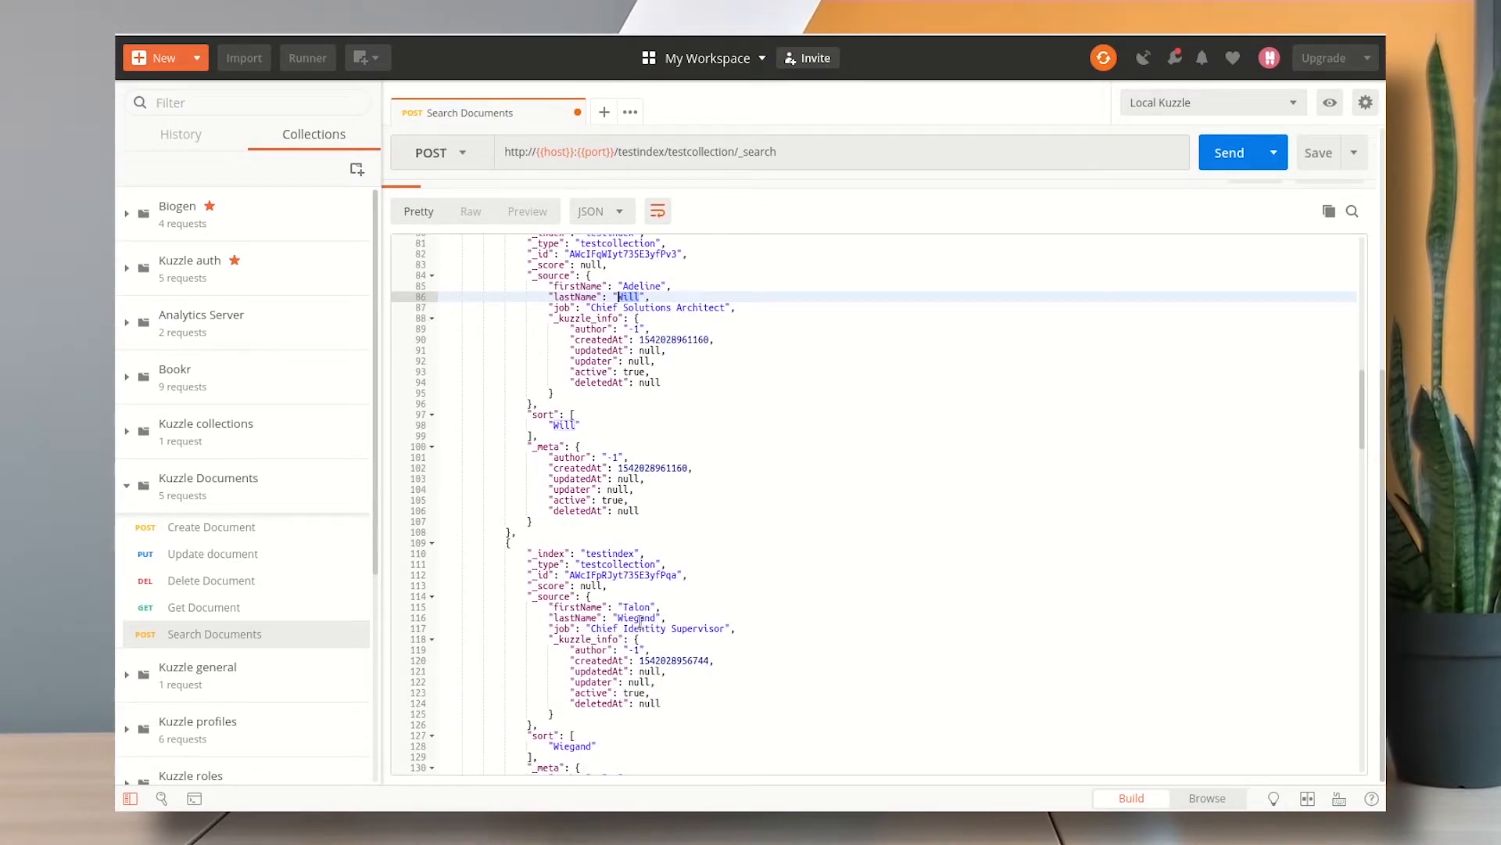